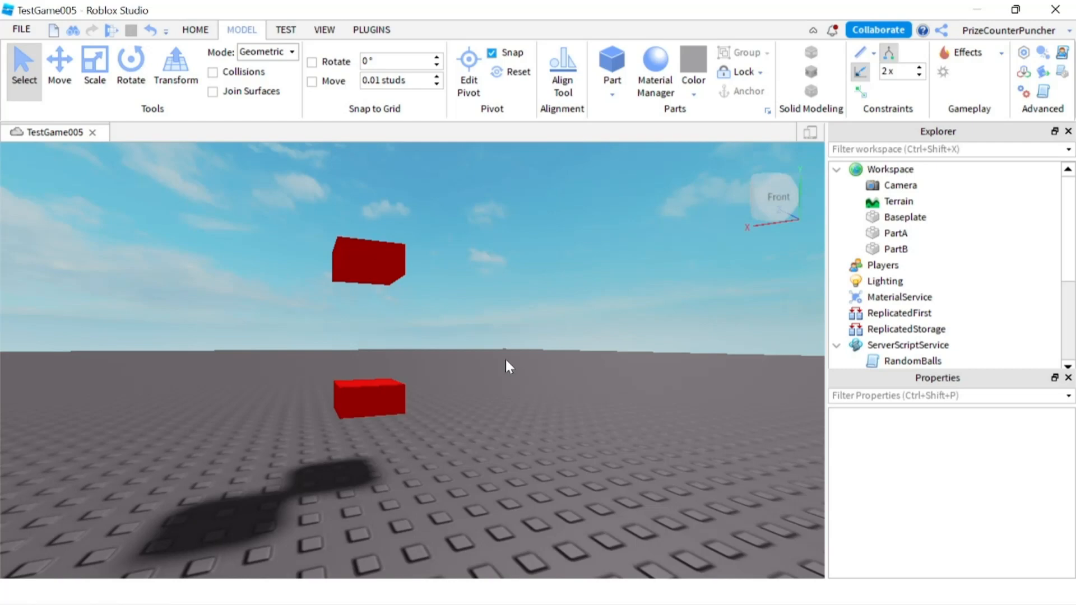
mouse_move(500, 353)
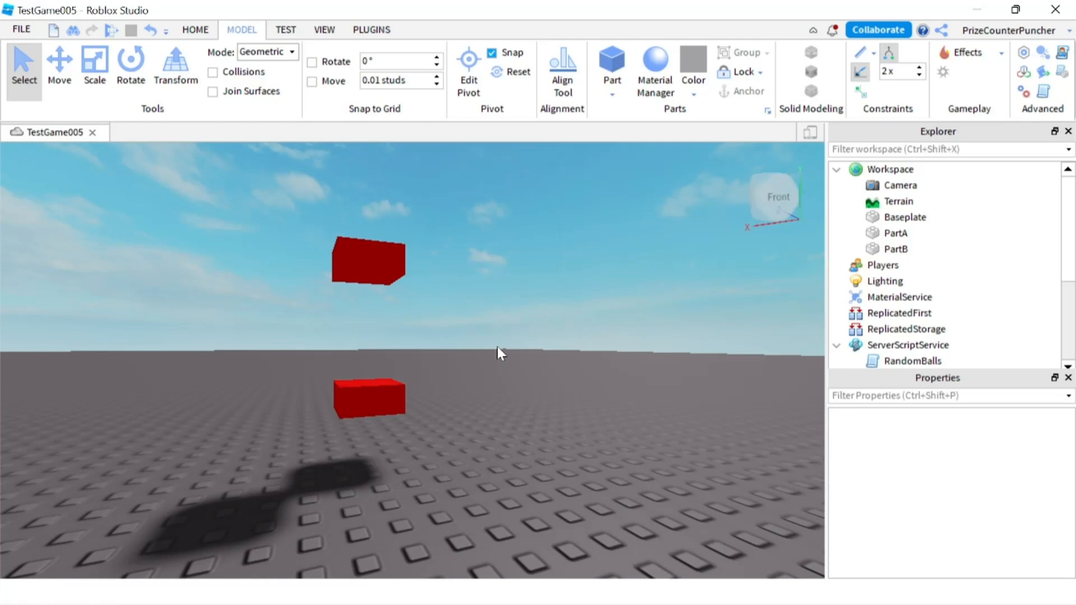
mouse_move(395, 305)
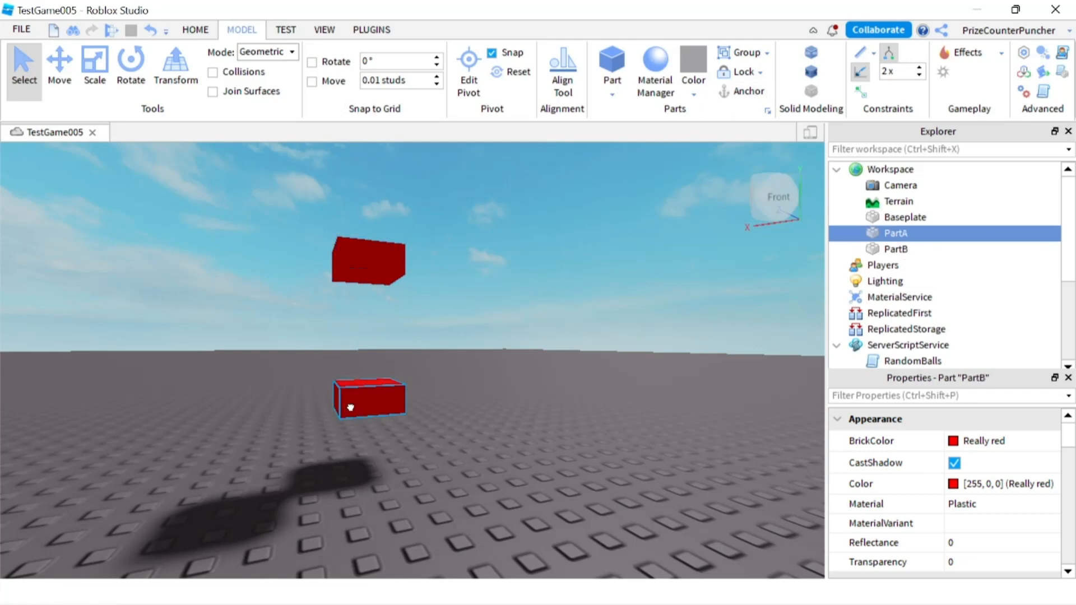
- Create a Rod constraint from PartA to PartB, adding an attachment under each part
click(896, 249)
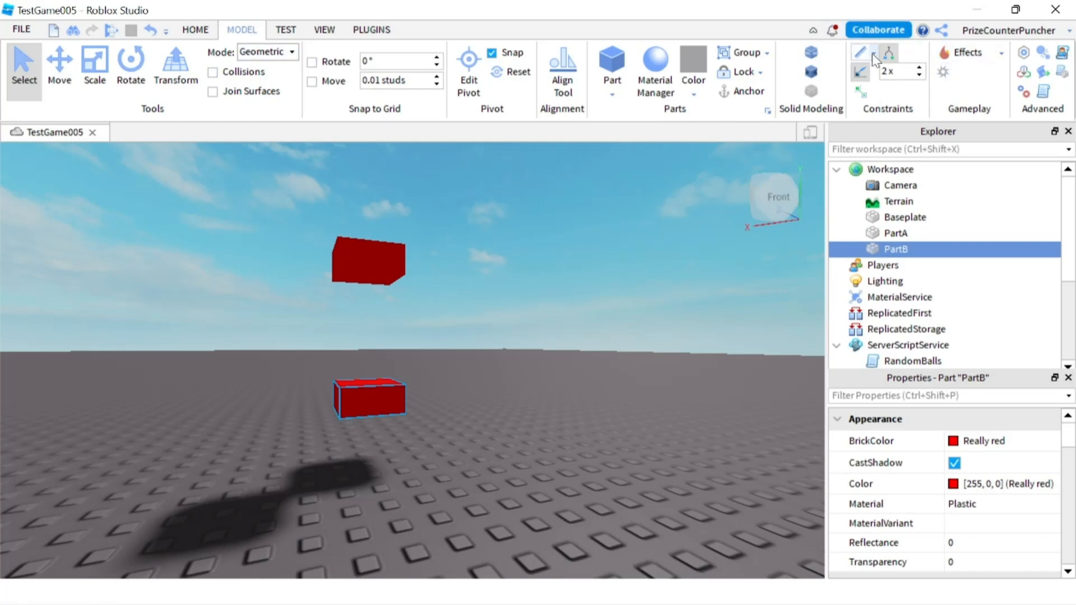
click(860, 52)
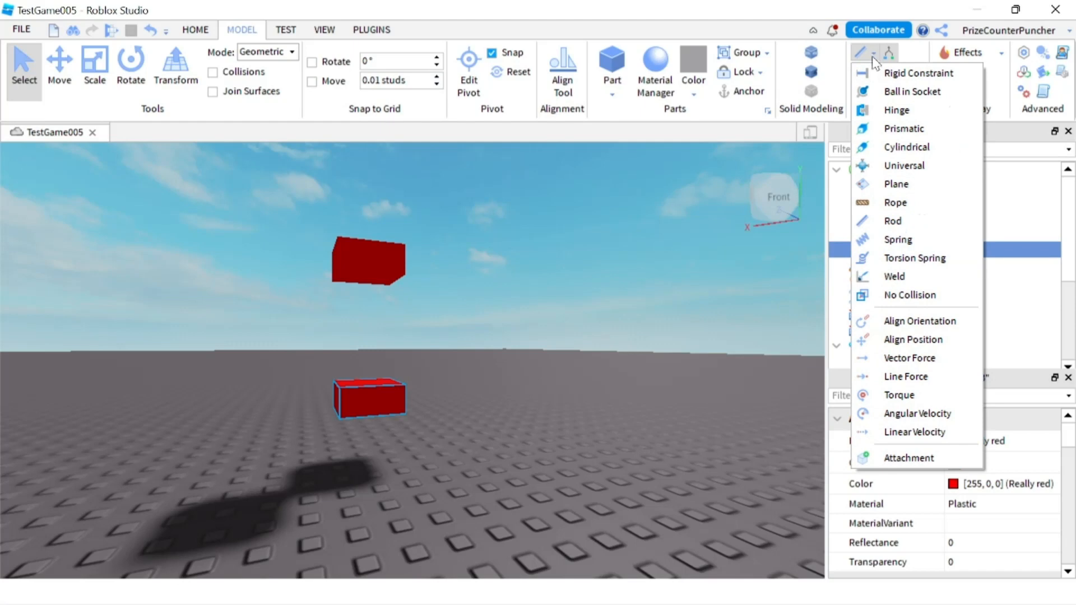
mouse_move(893, 221)
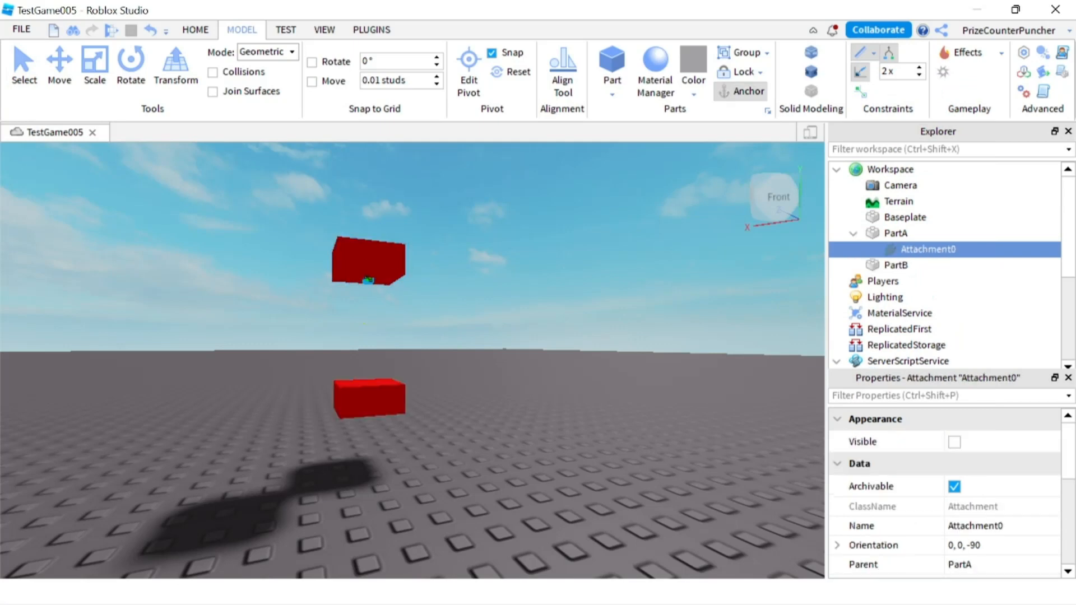
click(368, 262)
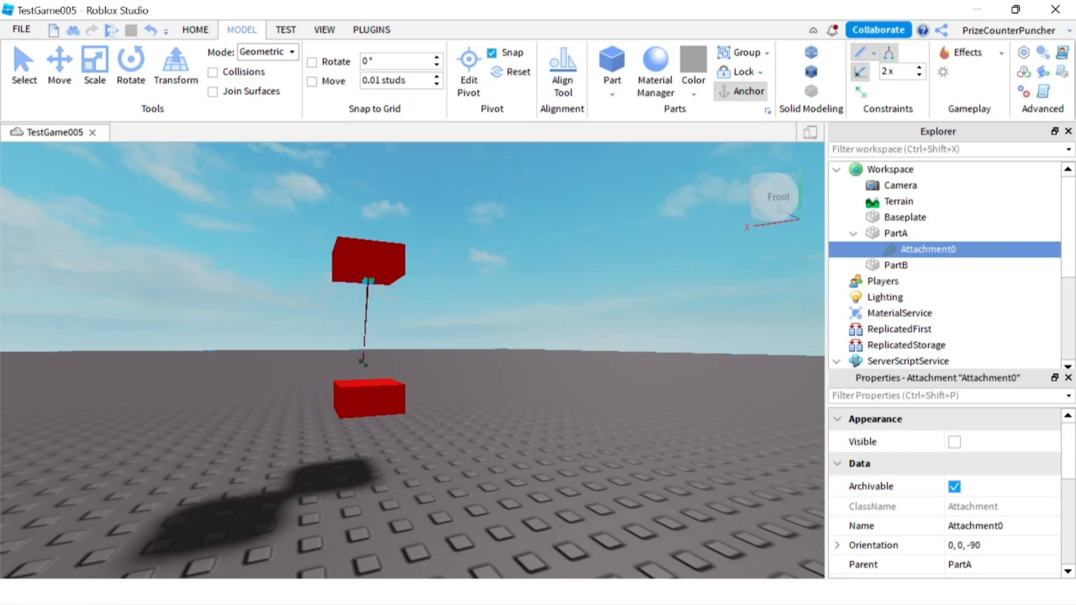
click(369, 396)
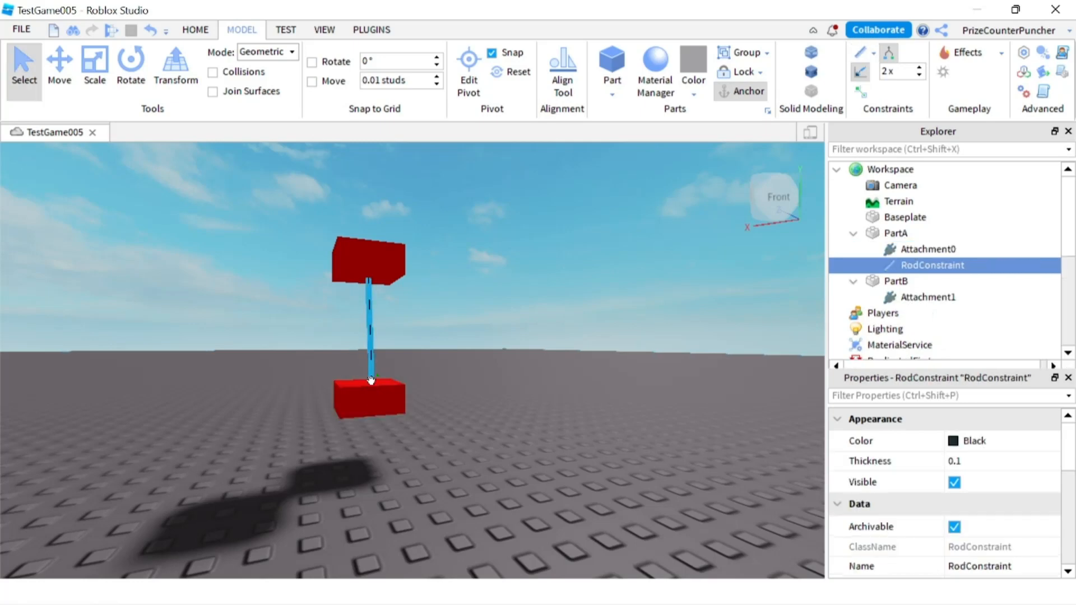
click(369, 398)
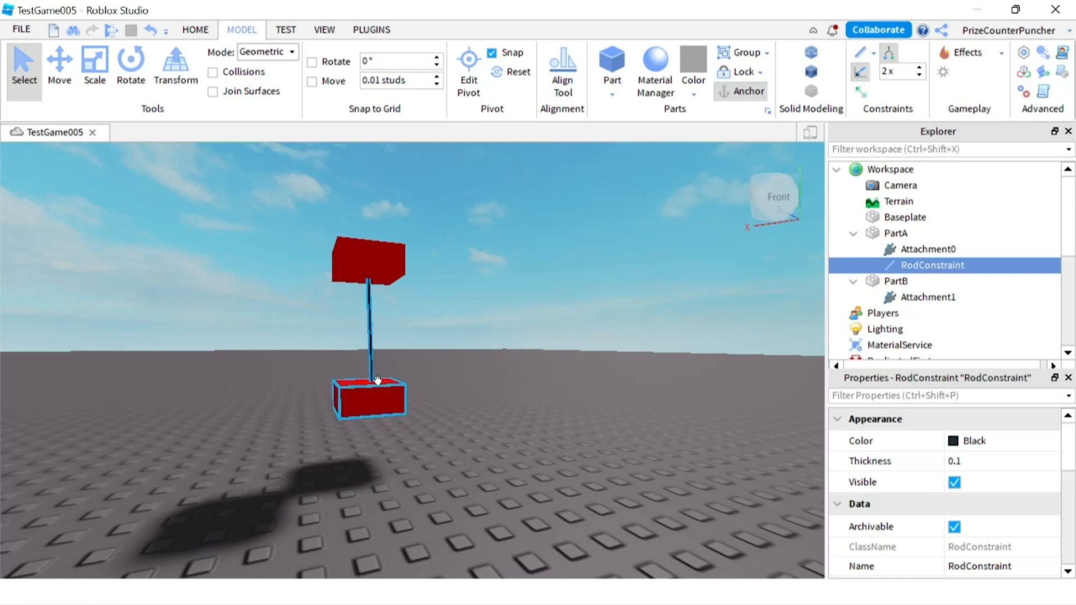
click(537, 336)
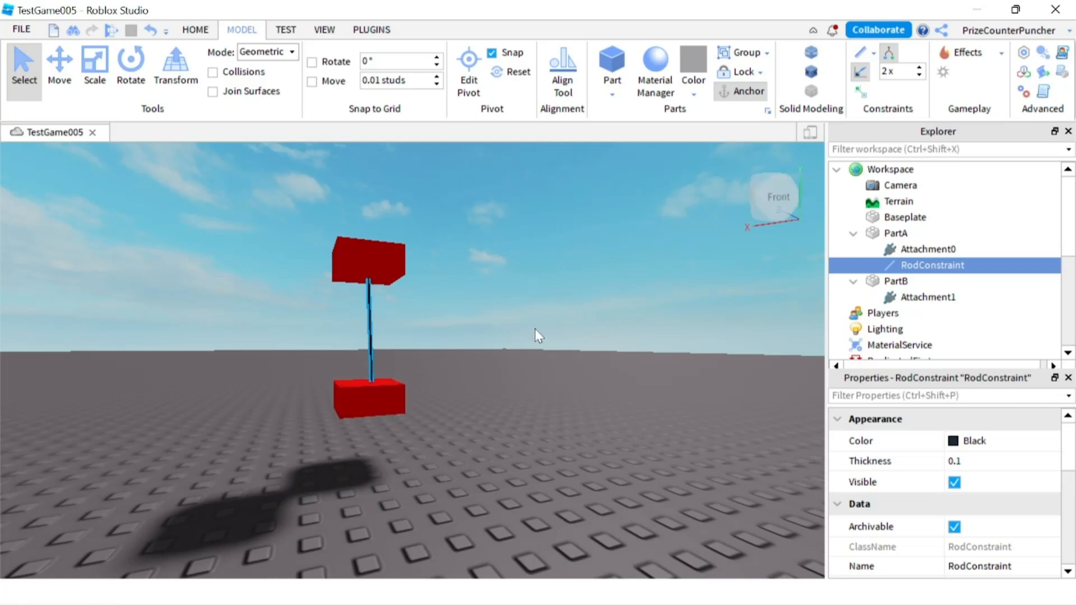
mouse_move(911, 117)
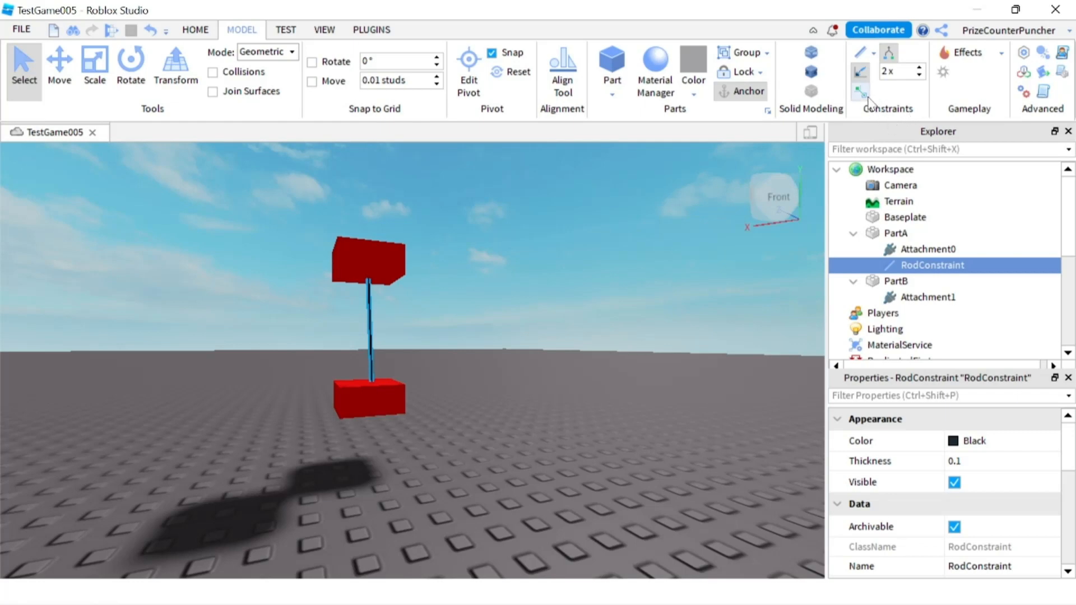
mouse_move(860, 96)
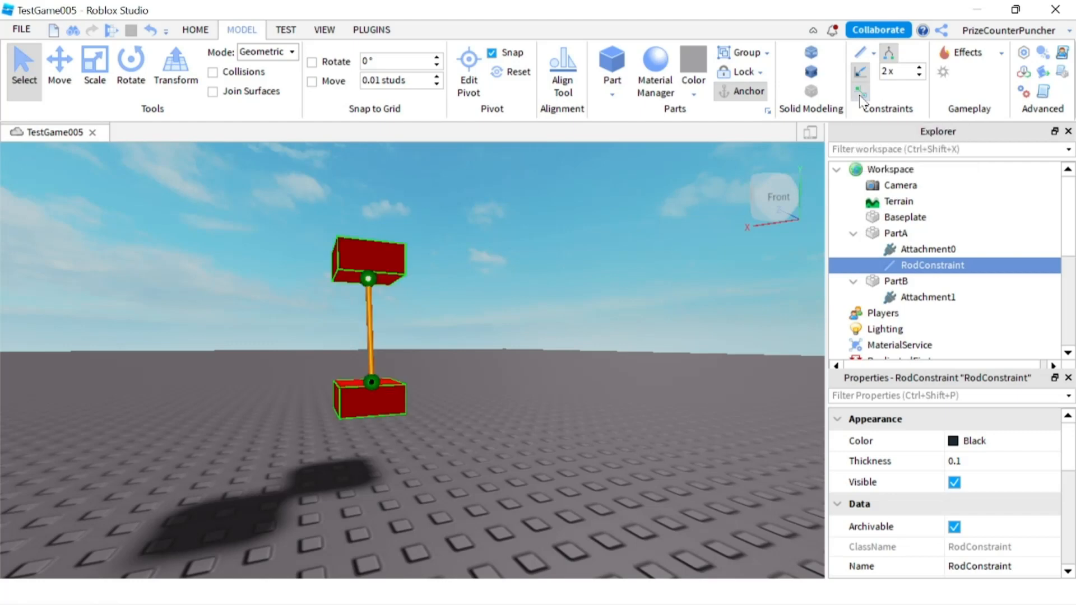
mouse_move(372, 371)
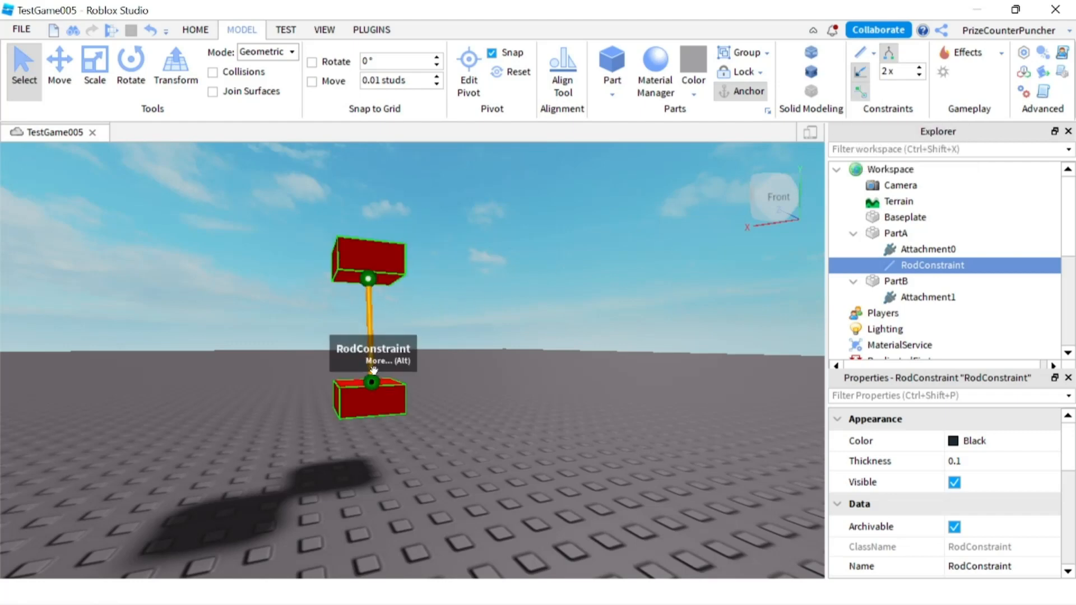
mouse_move(369, 323)
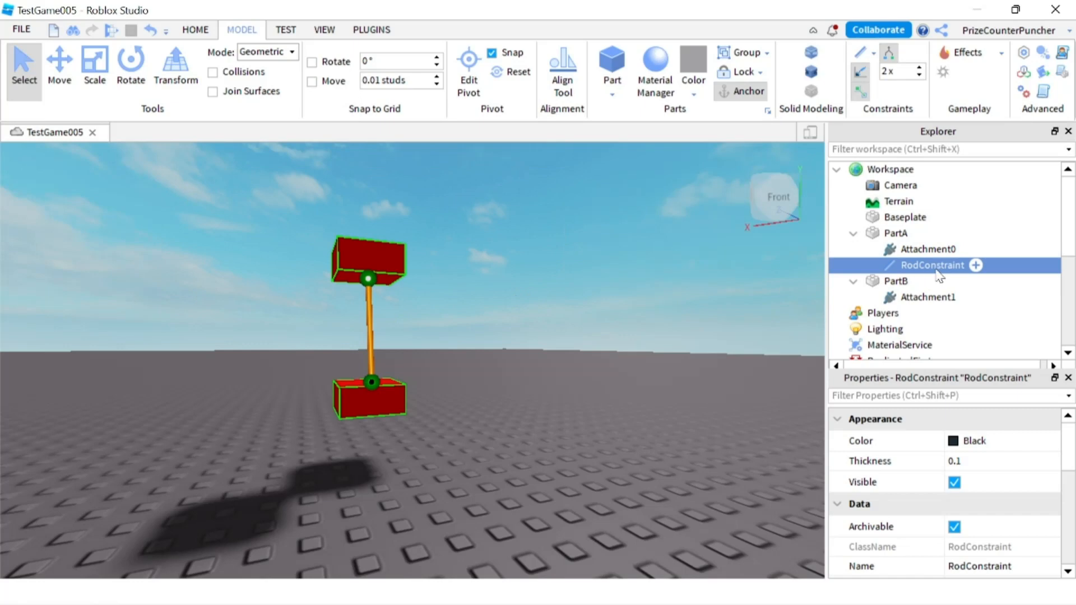
mouse_move(906, 424)
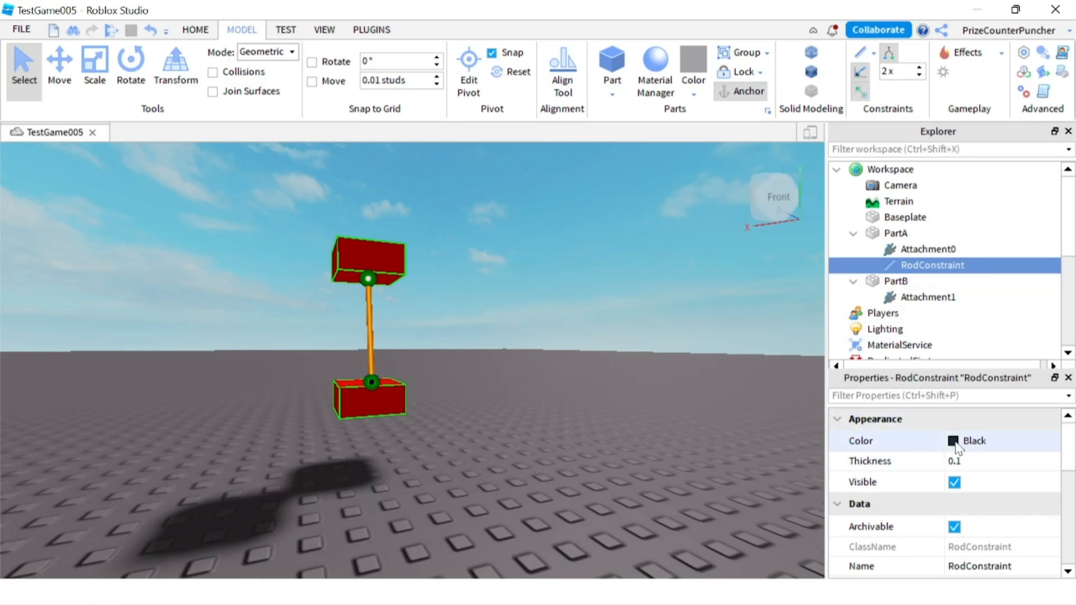
- Set the RodConstraint's Color property from black to New Yeller
click(953, 441)
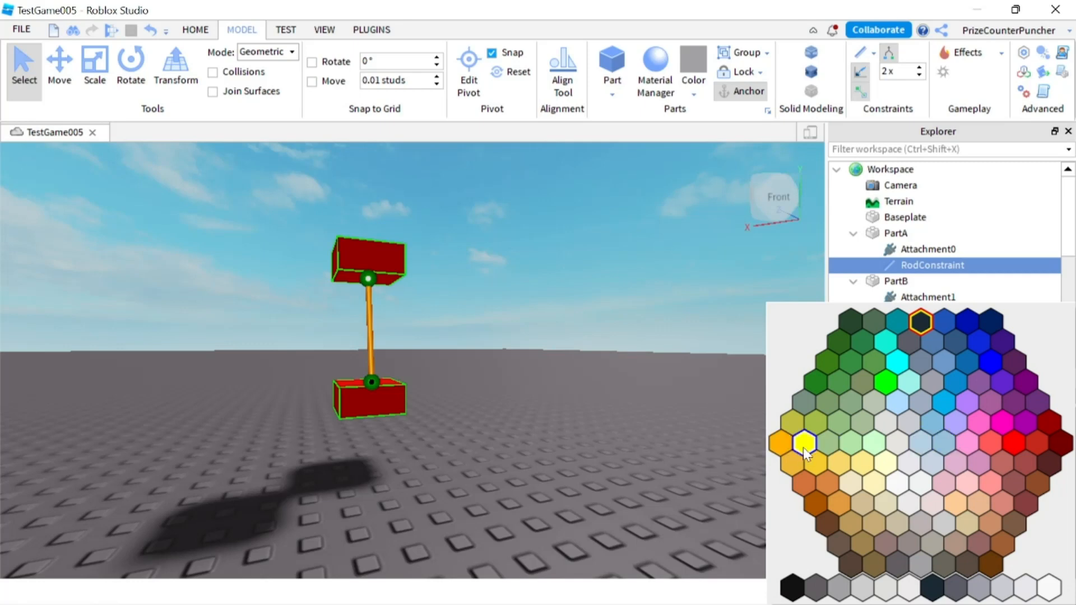
click(805, 444)
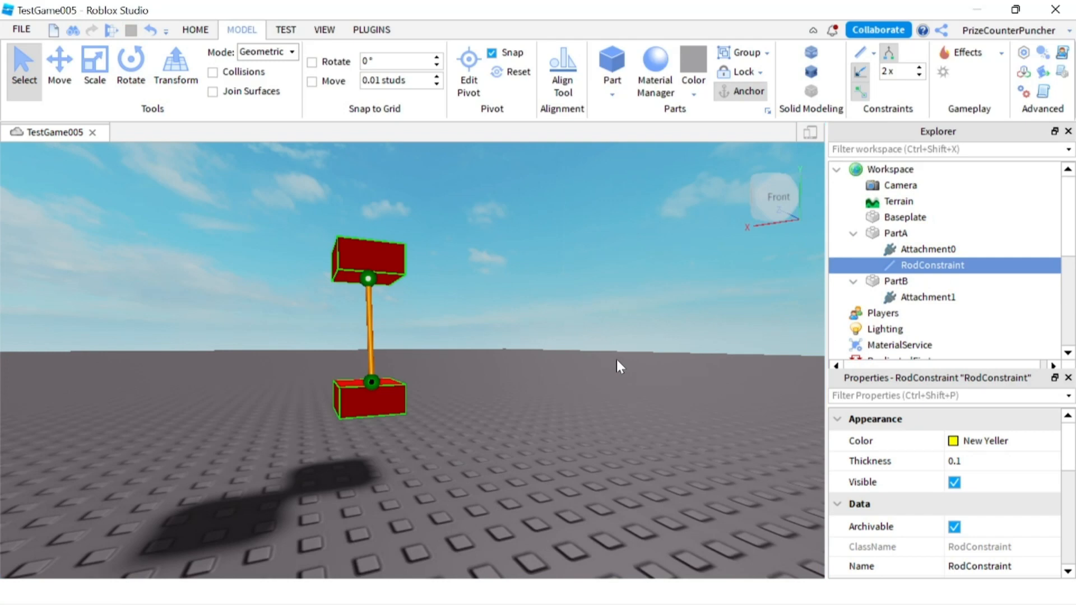
mouse_move(893, 487)
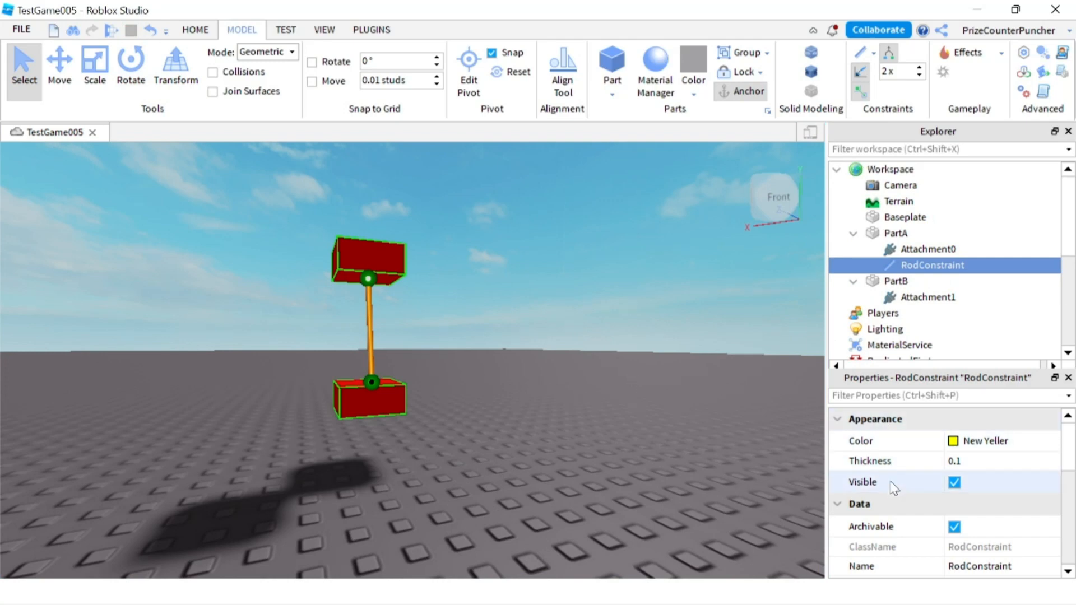
mouse_move(900, 479)
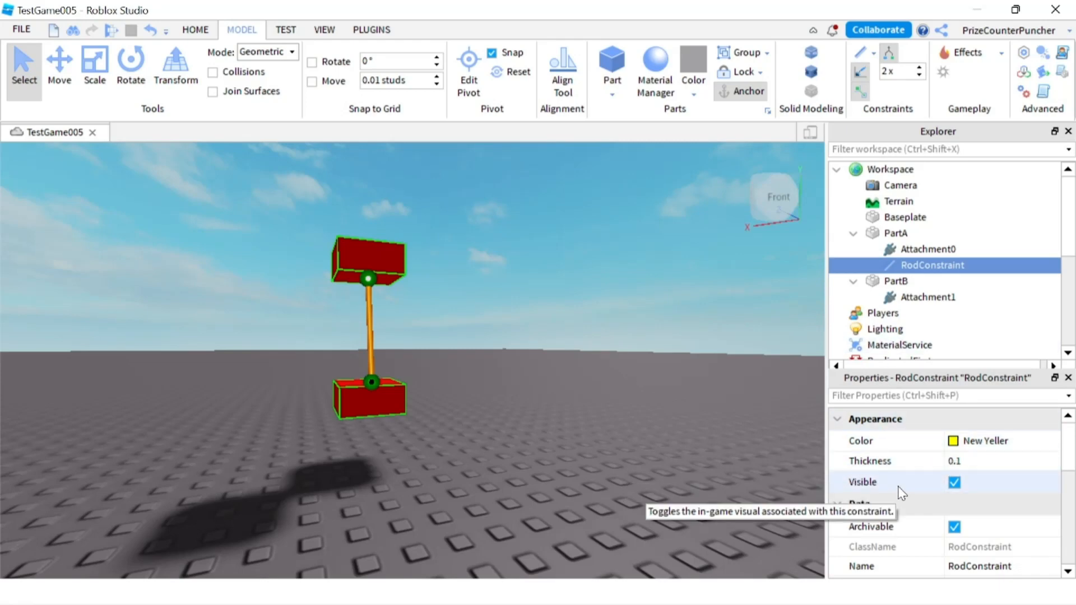
- Tick LimitsEnabled on the RodConstraint so 90-degree limit cones appear at both attachments
scroll(down, 3)
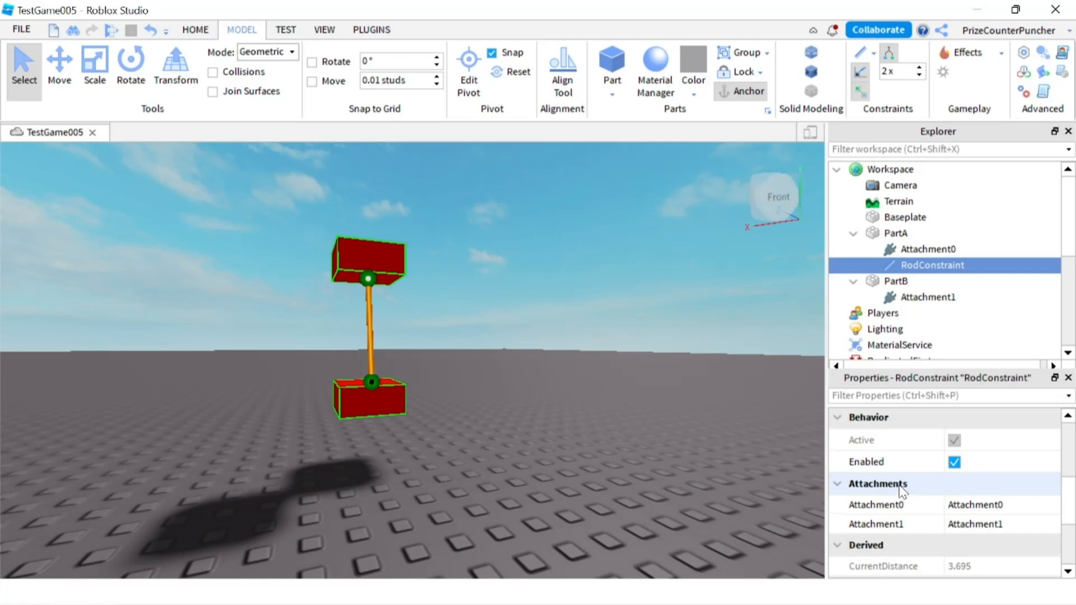
scroll(down, 3)
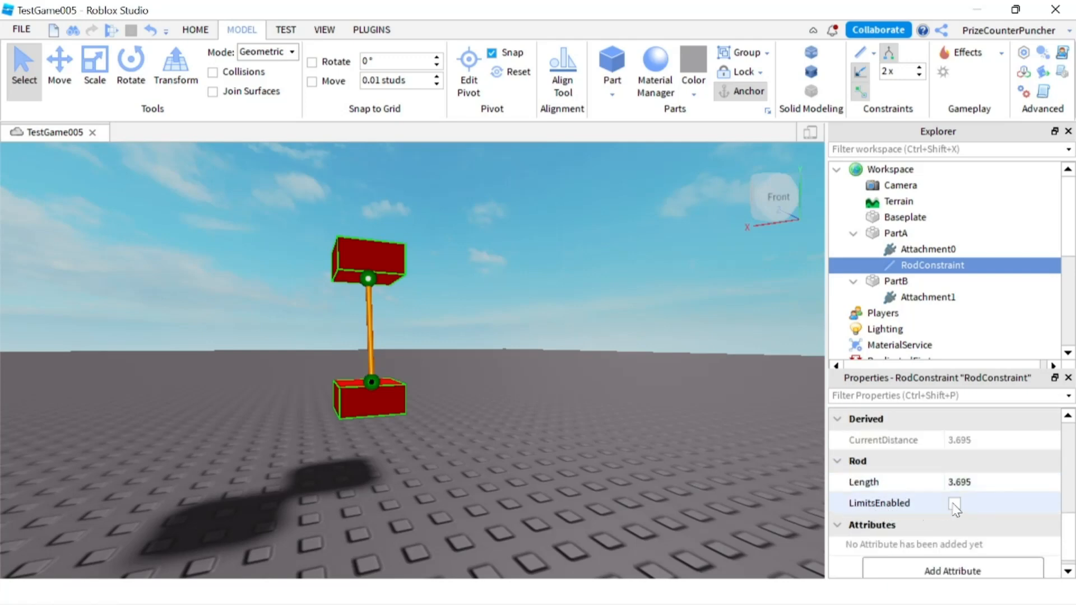
click(955, 506)
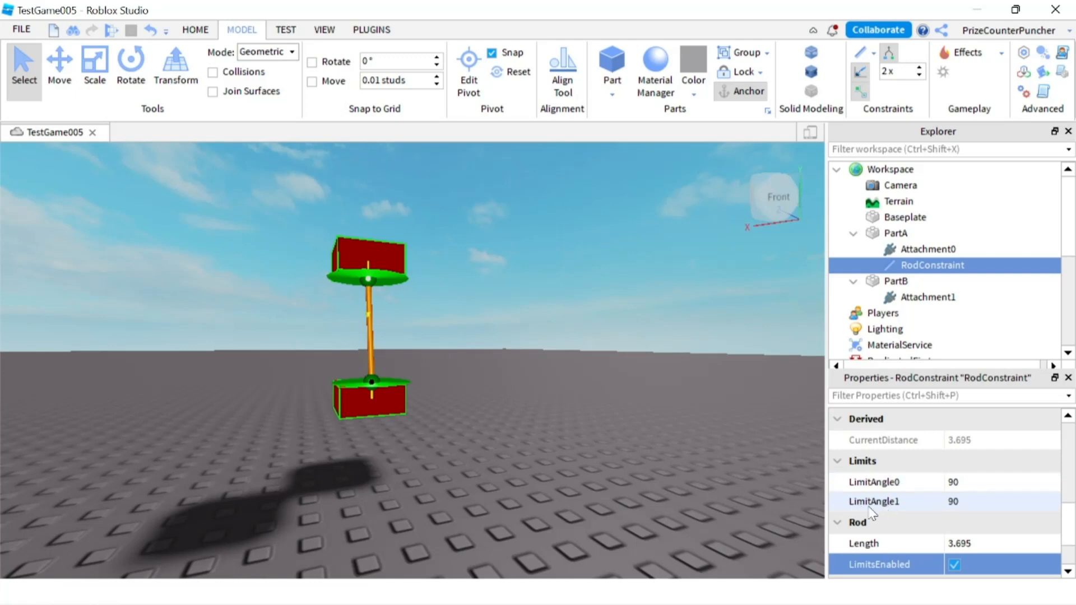
mouse_move(972, 491)
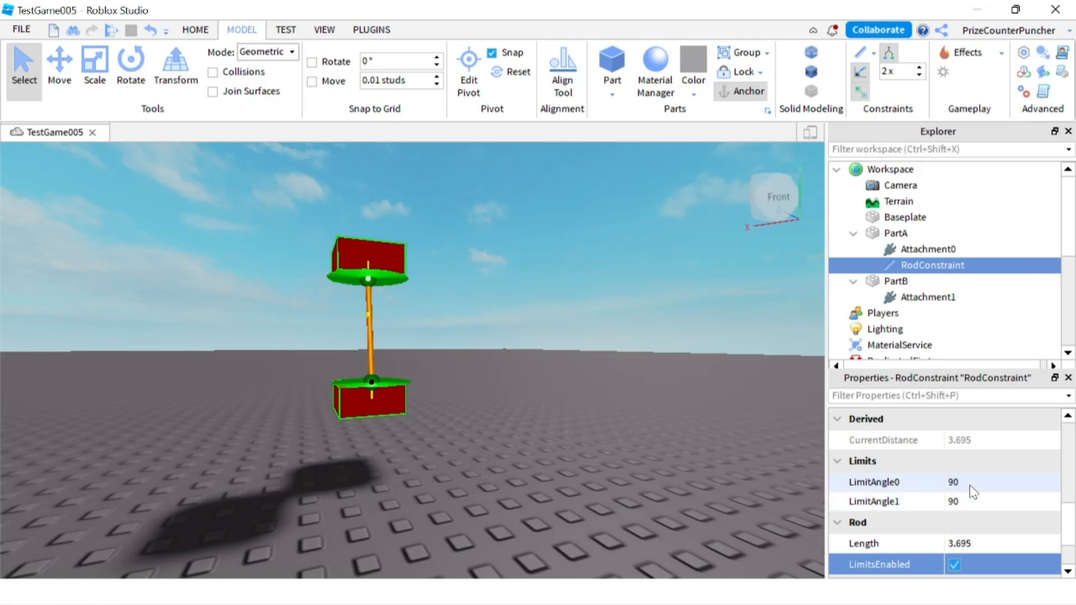
mouse_move(375, 285)
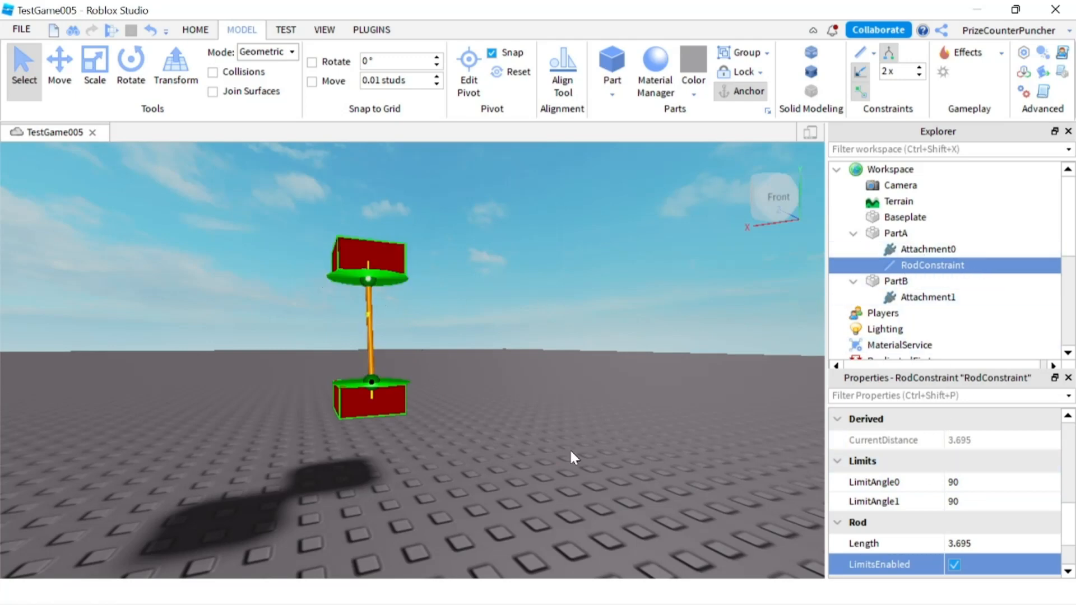
mouse_move(388, 295)
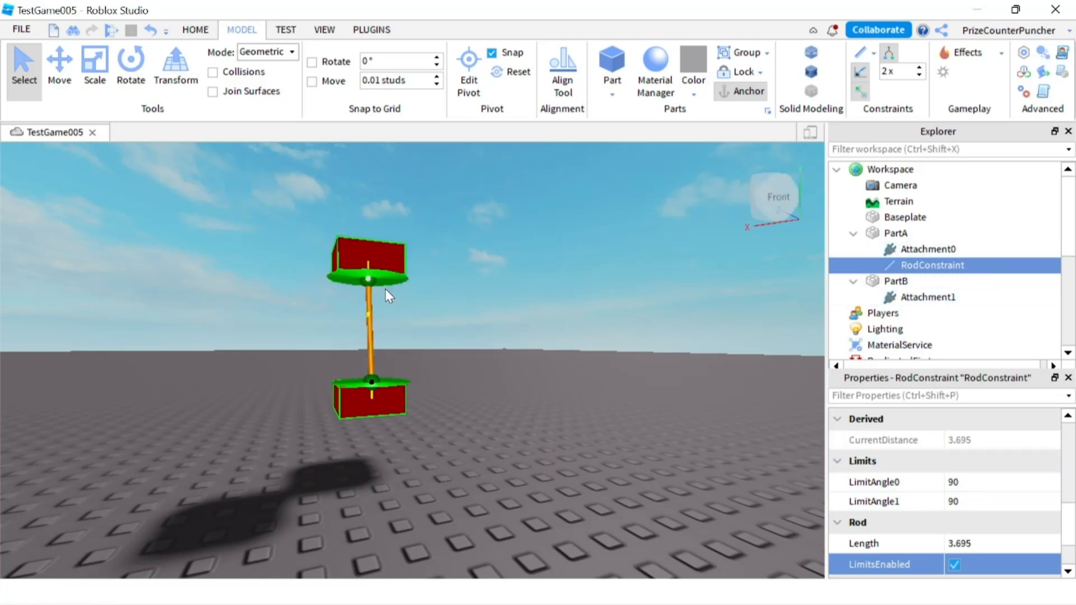
mouse_move(377, 316)
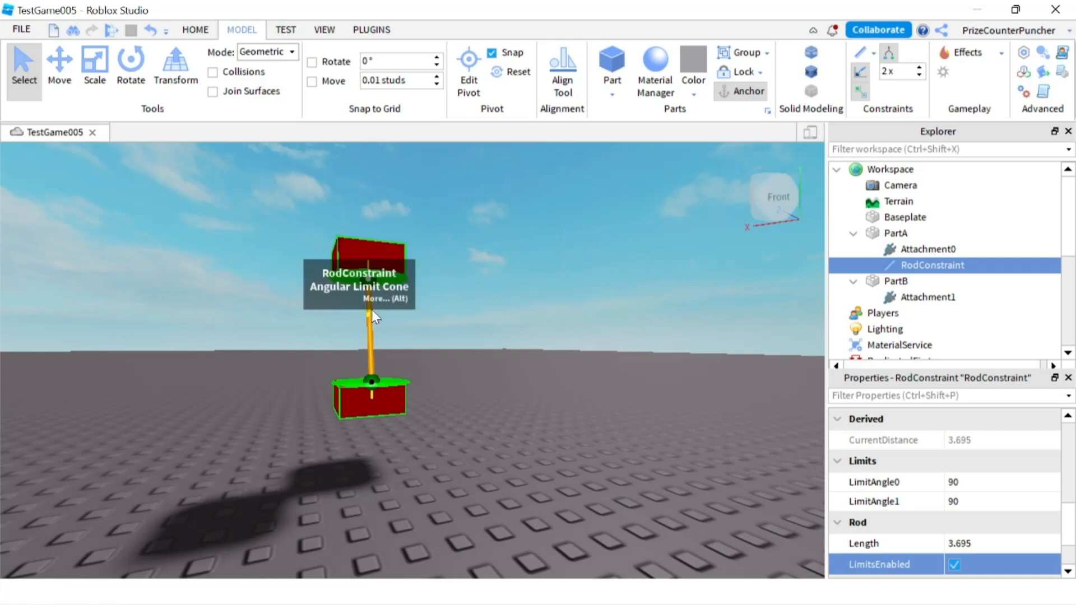
mouse_move(434, 356)
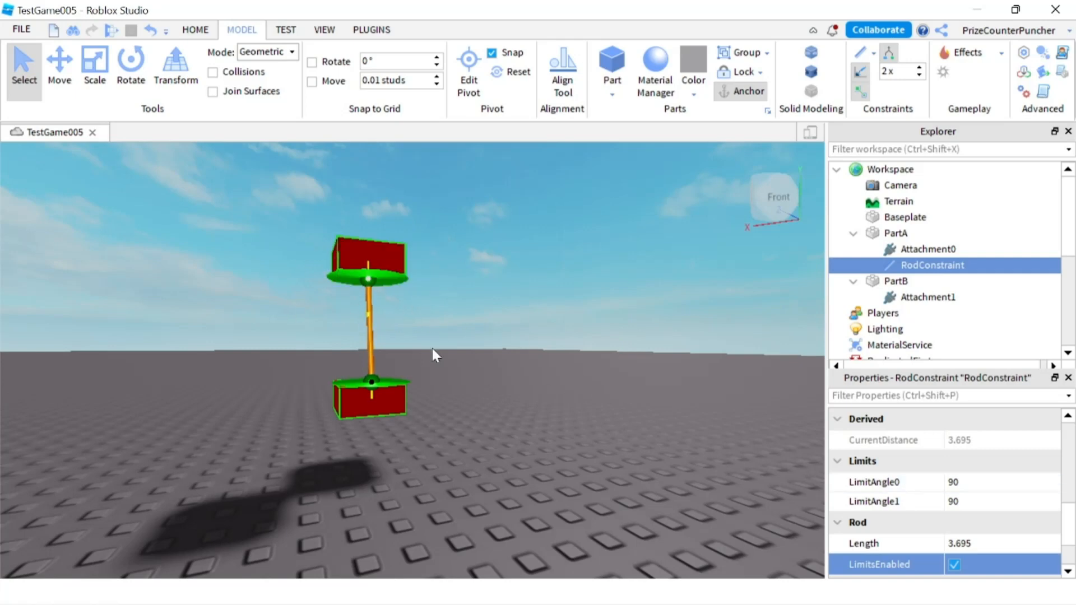
mouse_move(1023, 466)
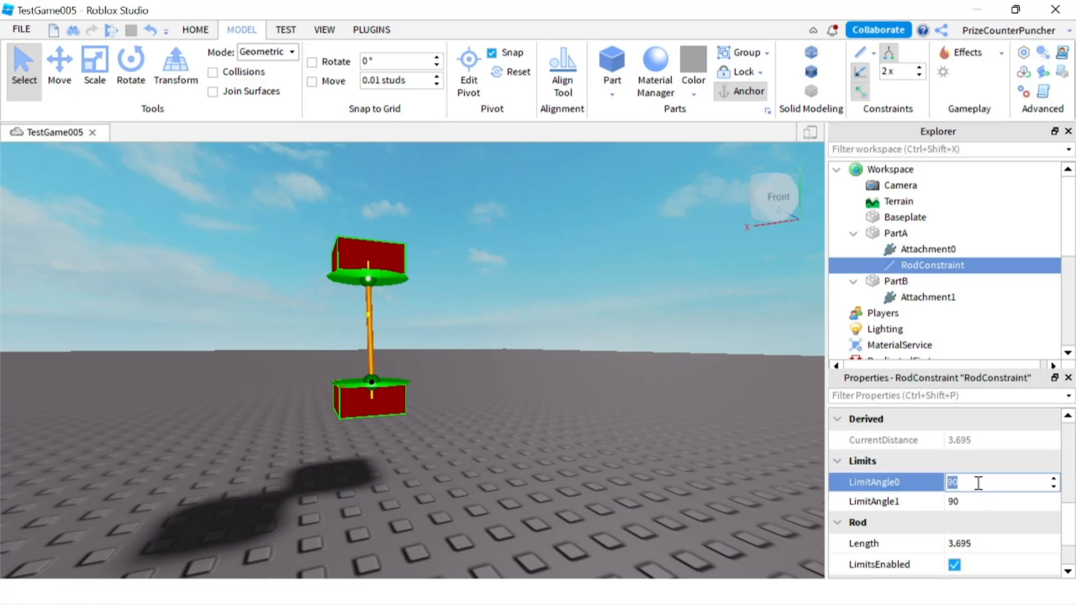
- Set LimitAngle0 and LimitAngle1 to 10, then return them to 0
text(10)
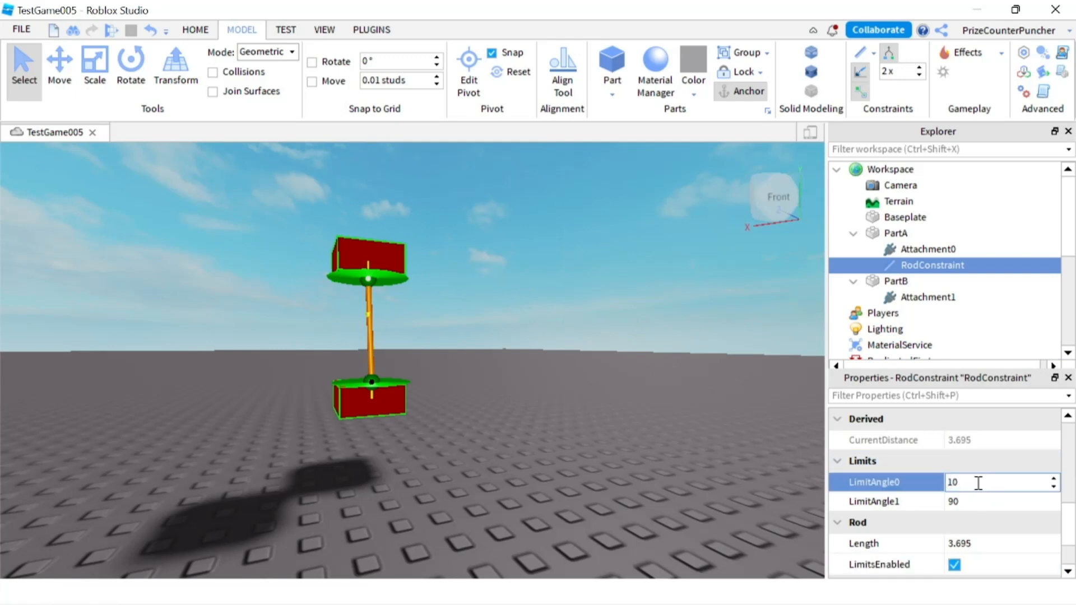
key(Return)
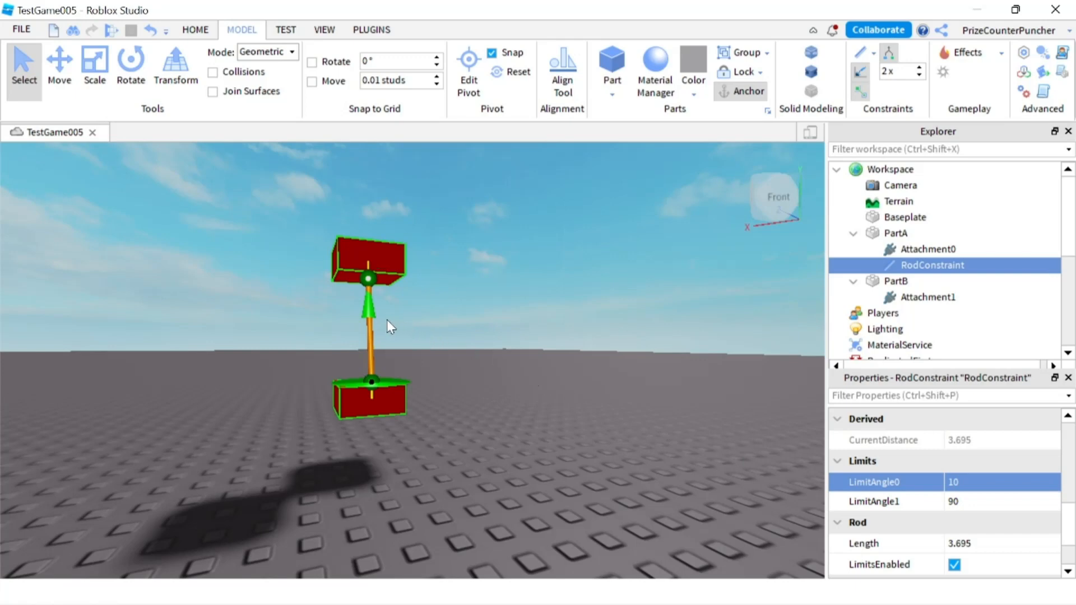
mouse_move(383, 317)
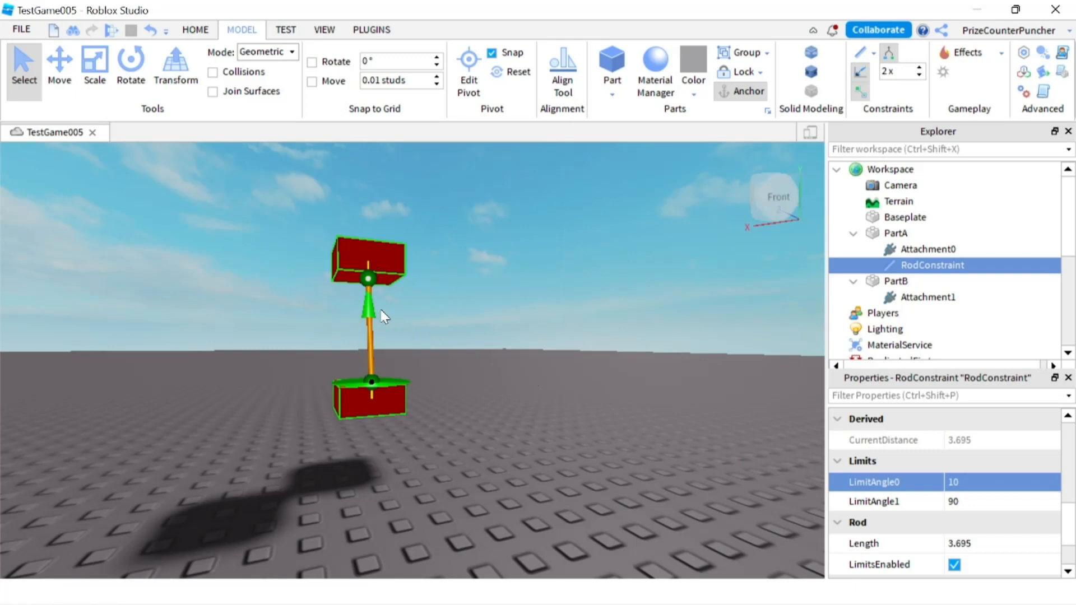
mouse_move(384, 321)
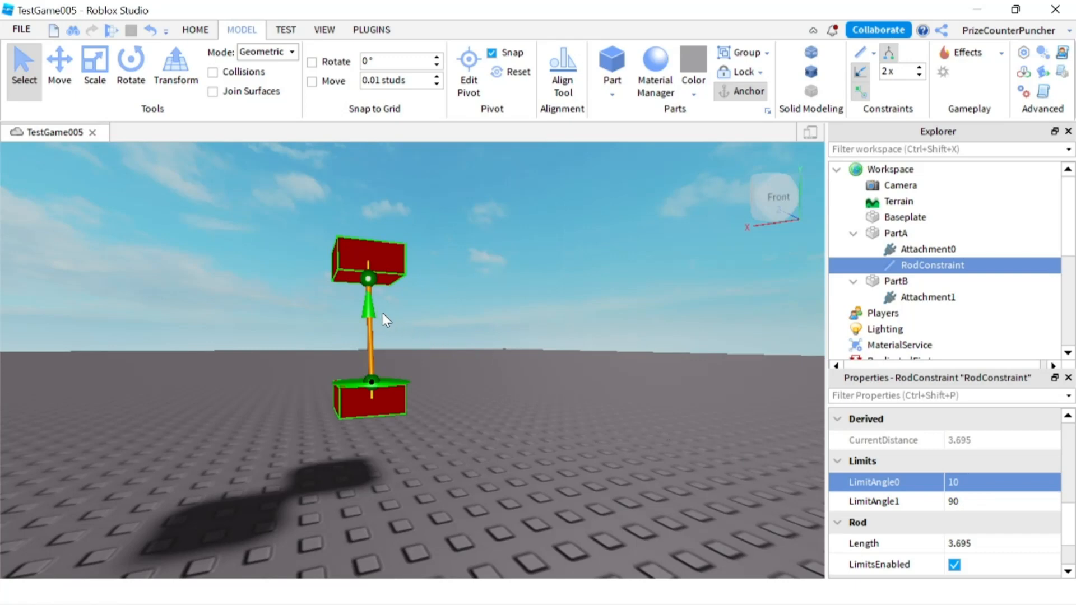
mouse_move(378, 398)
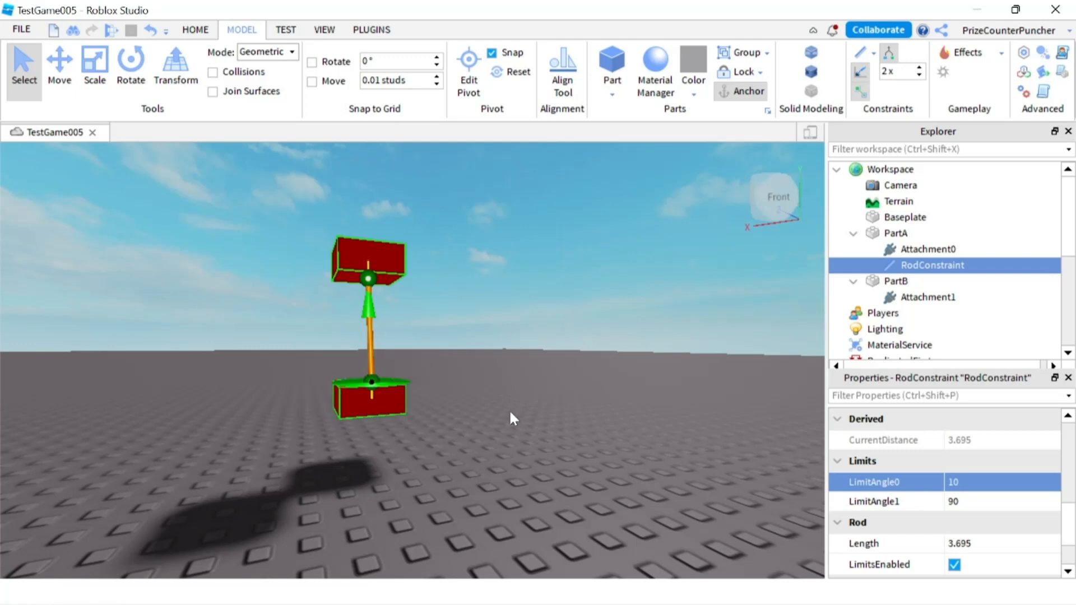
double_click(961, 502)
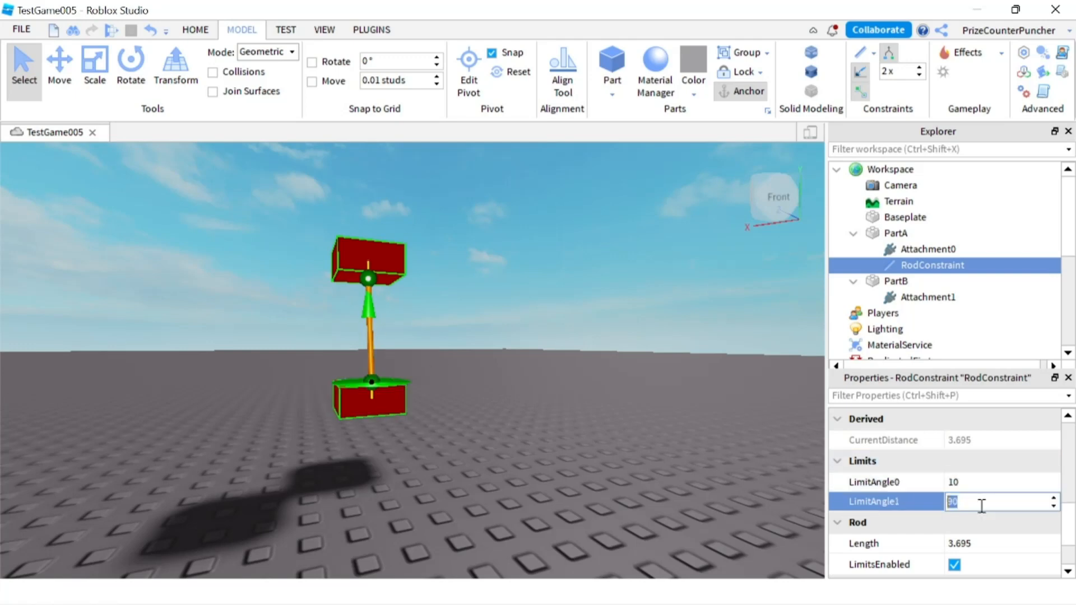
text(10)
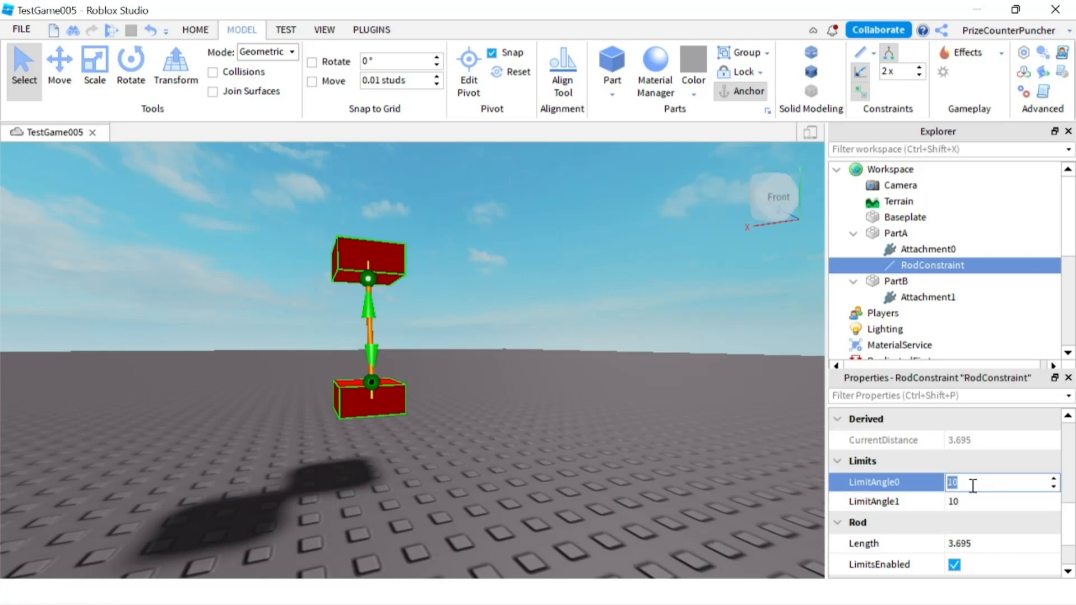
text(0)
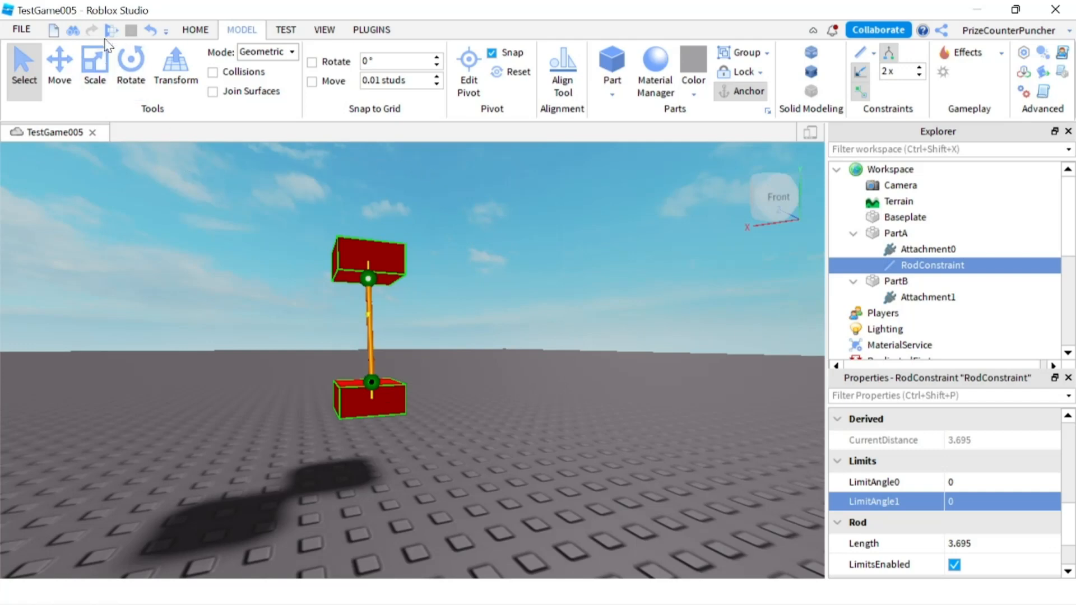
- Start a play test showing the avatar beside the two rod-linked red parts
click(109, 29)
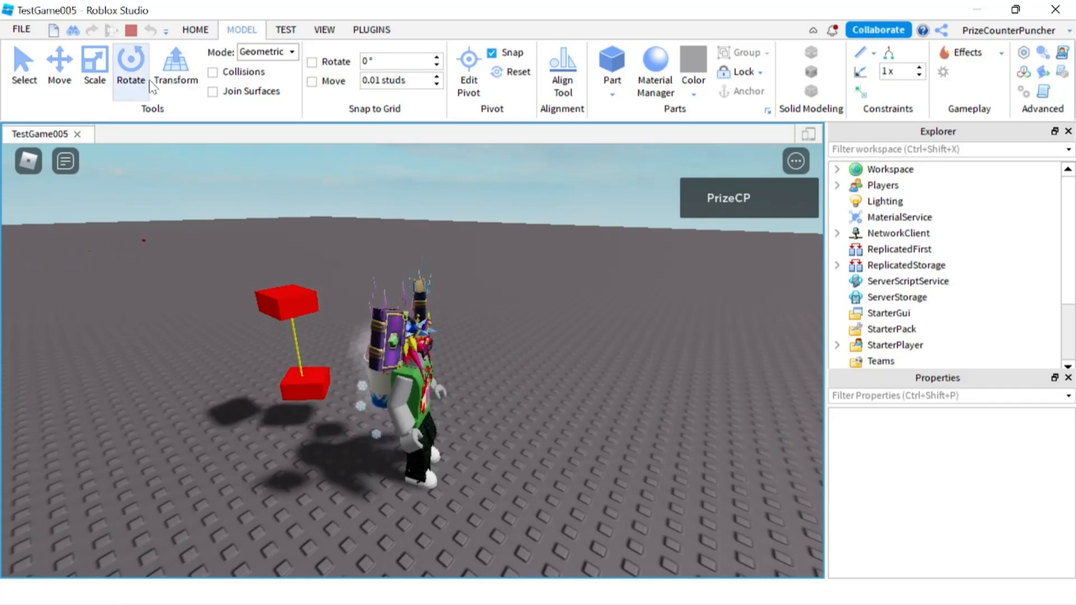
mouse_move(131, 33)
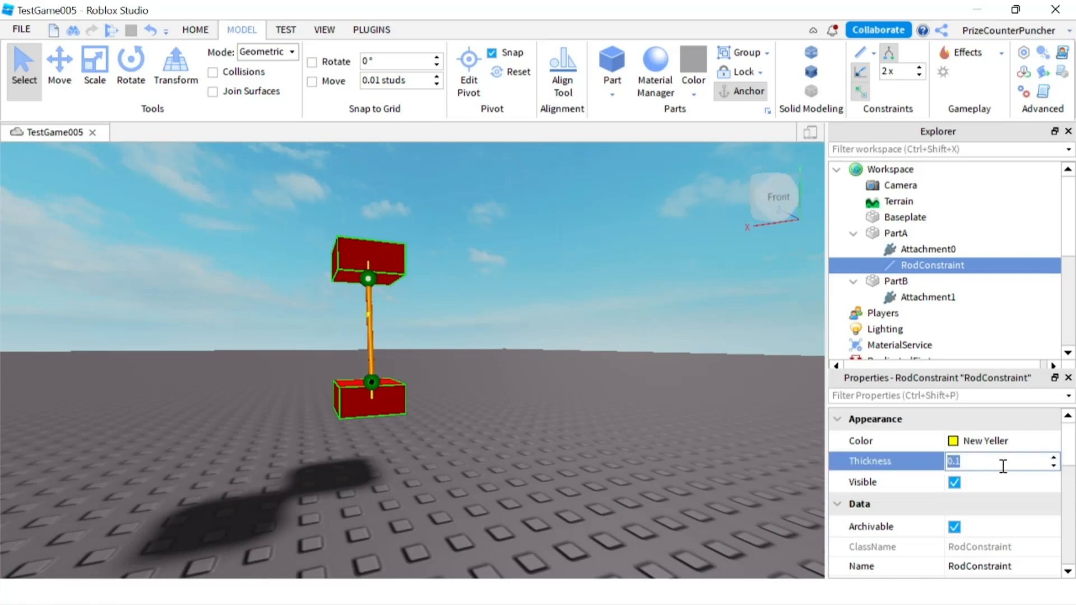
- Try the rod's Thickness at 0.5, then set it back to 0.1
text(0.)
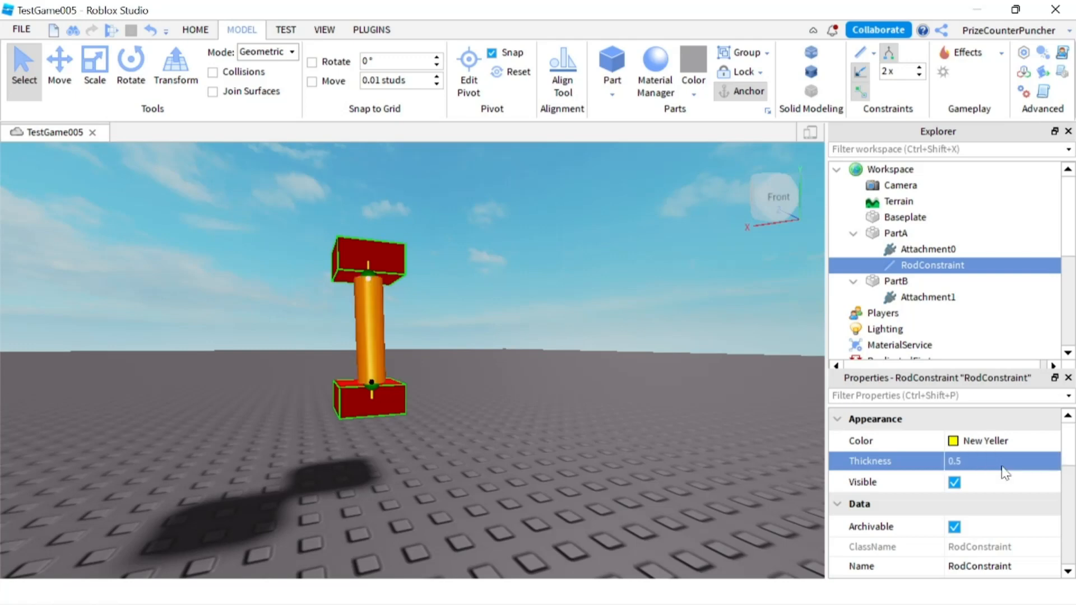
mouse_move(683, 390)
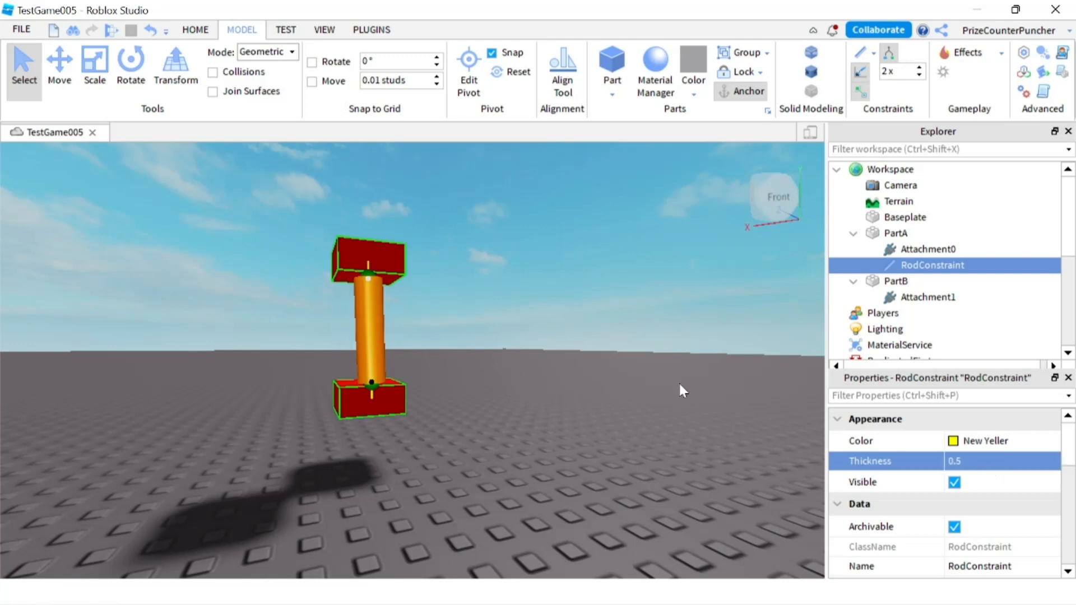
click(999, 461)
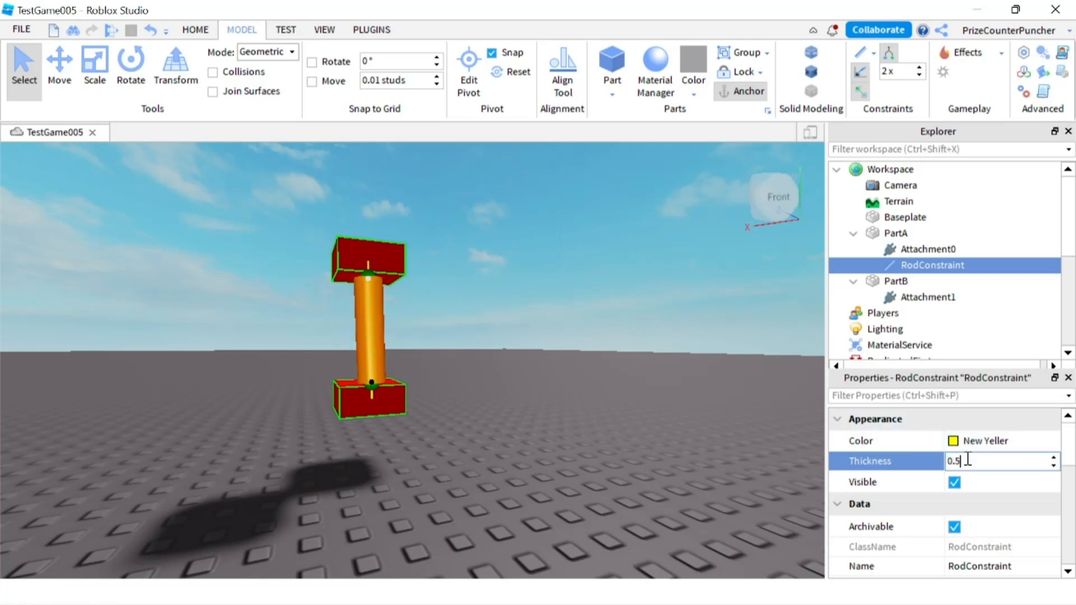
text(0.1)
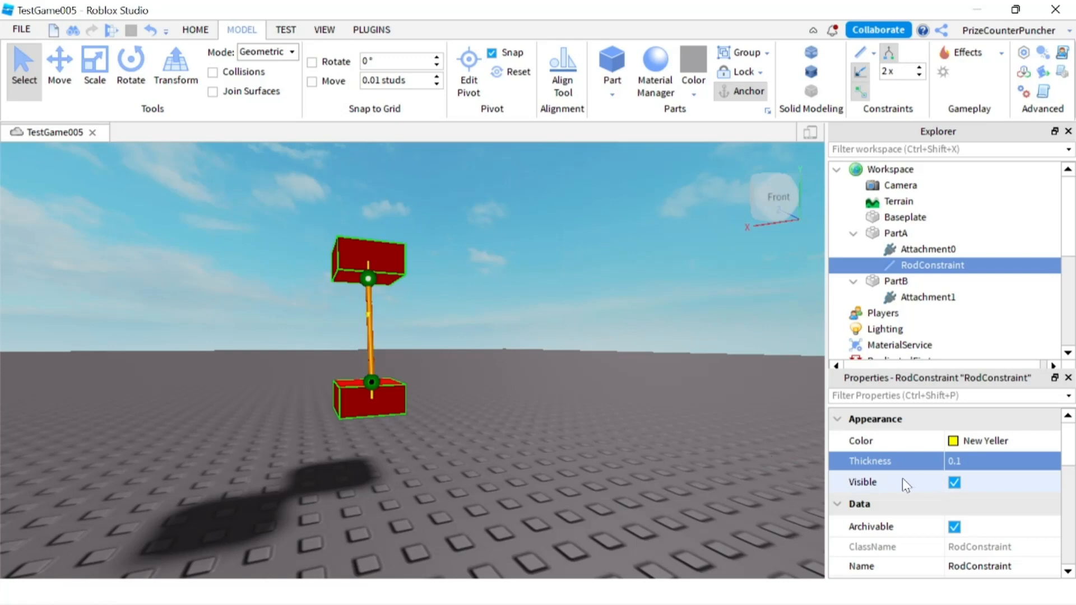
mouse_move(907, 485)
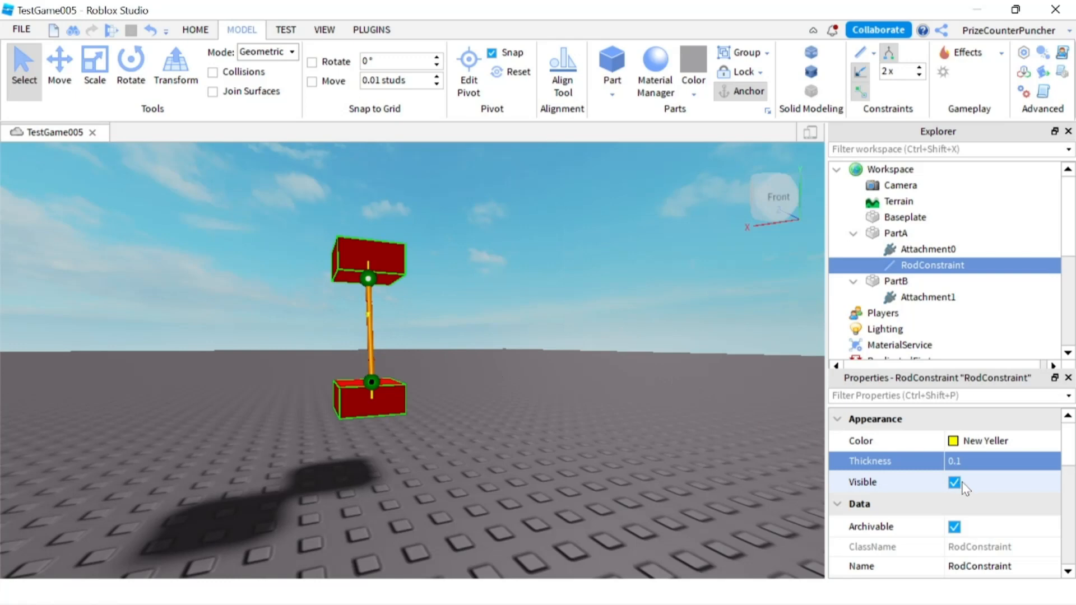
mouse_move(970, 491)
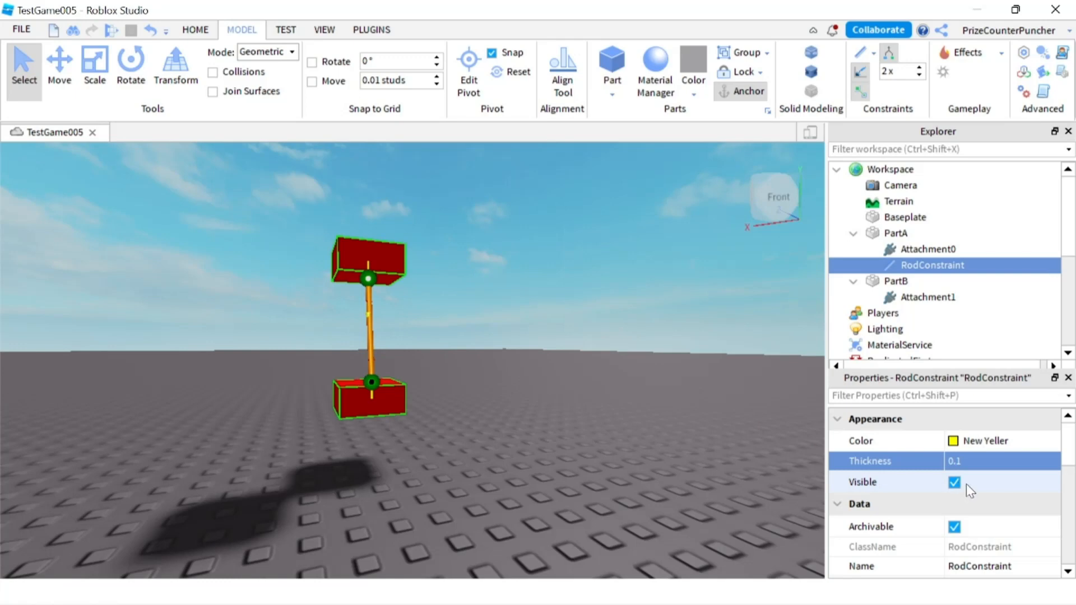
mouse_move(378, 343)
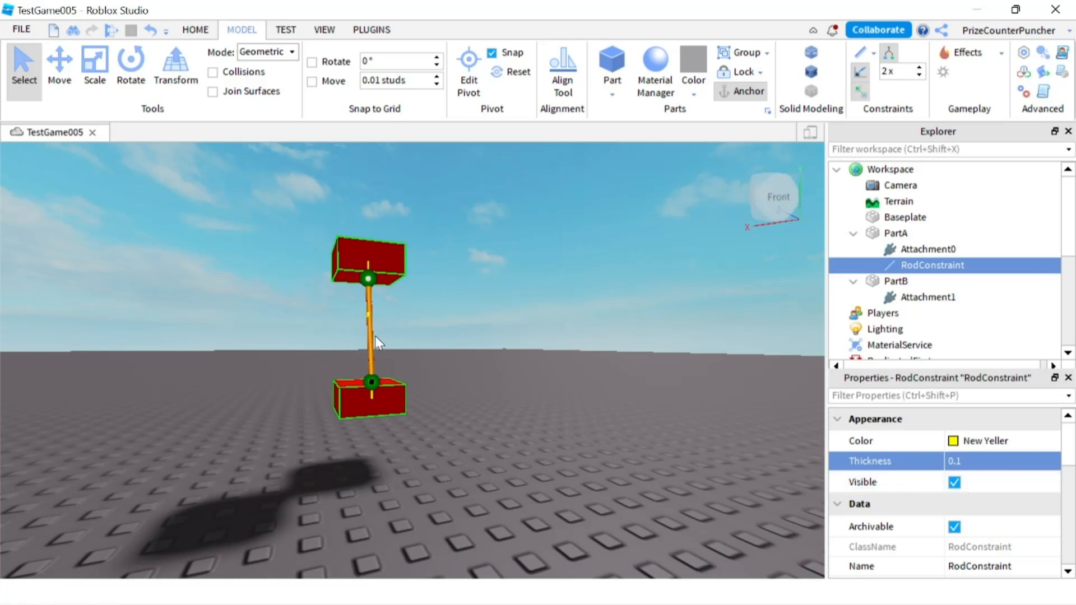
mouse_move(542, 391)
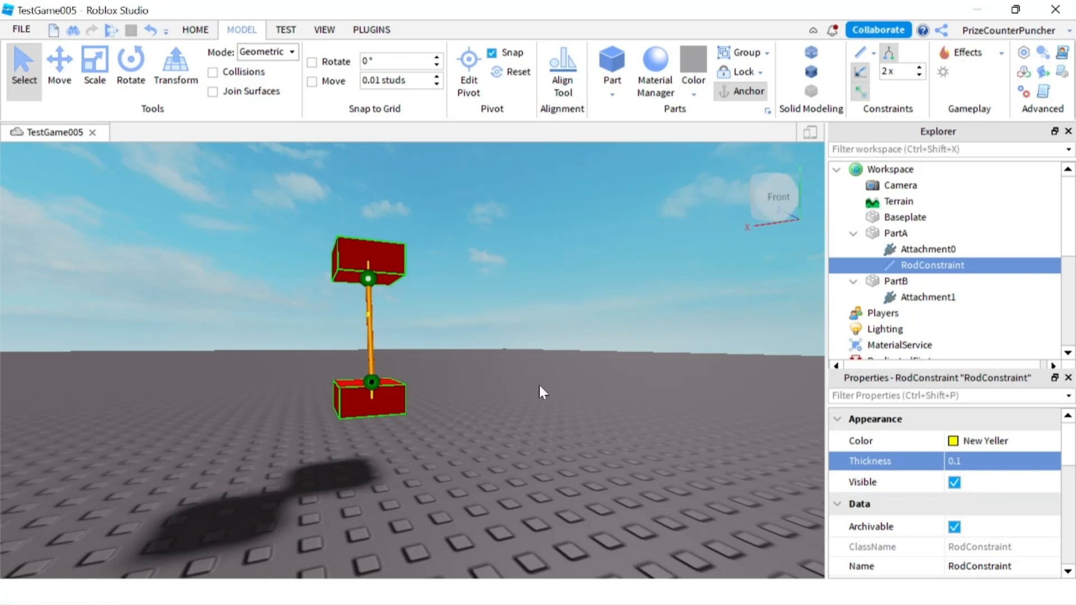
click(955, 482)
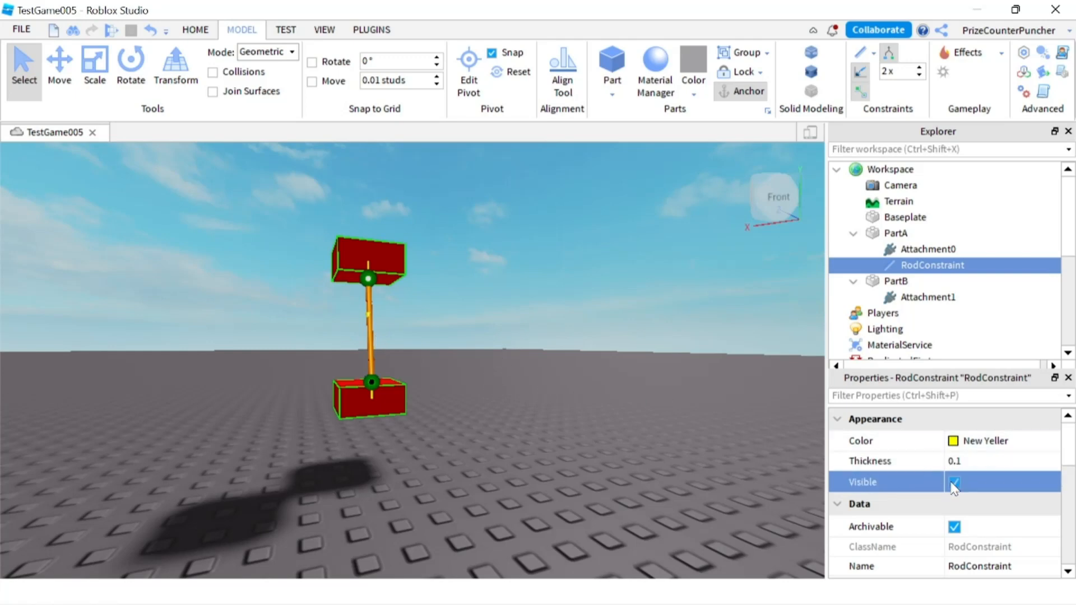
click(955, 482)
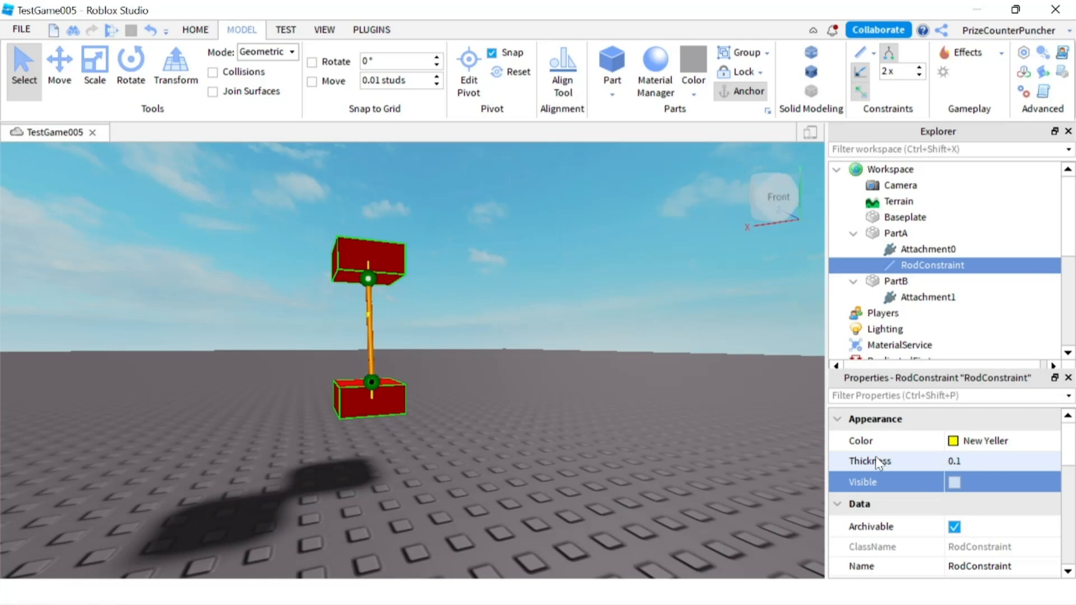
mouse_move(619, 403)
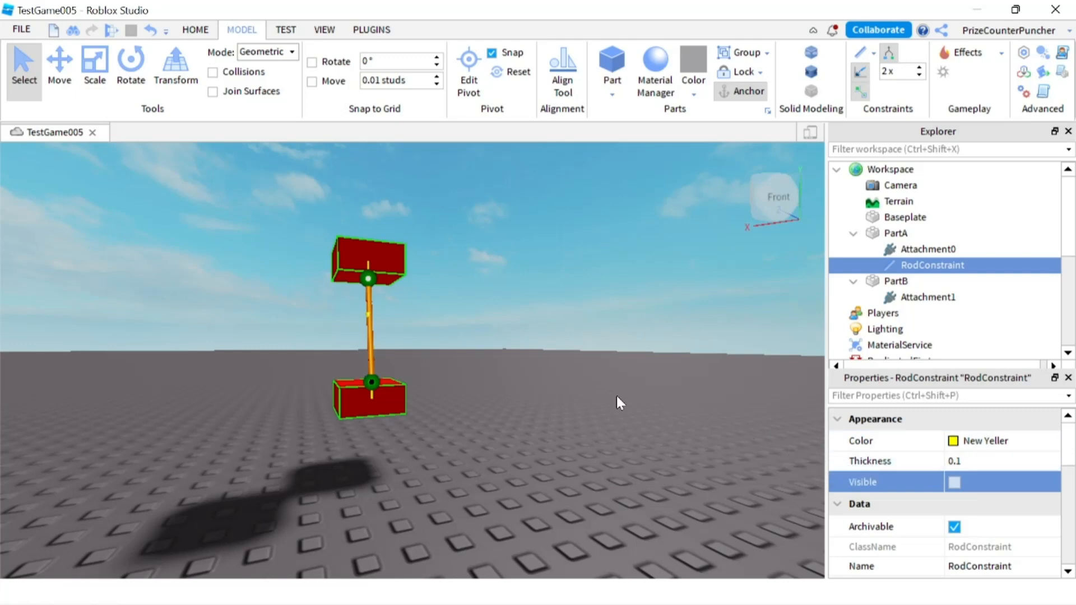
mouse_move(394, 343)
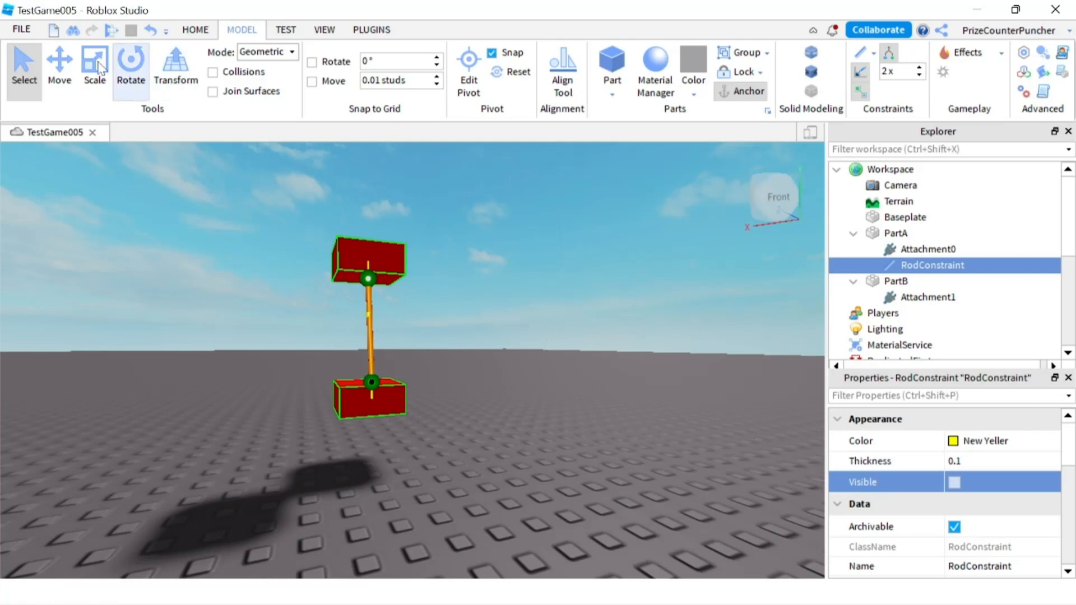
mouse_move(546, 266)
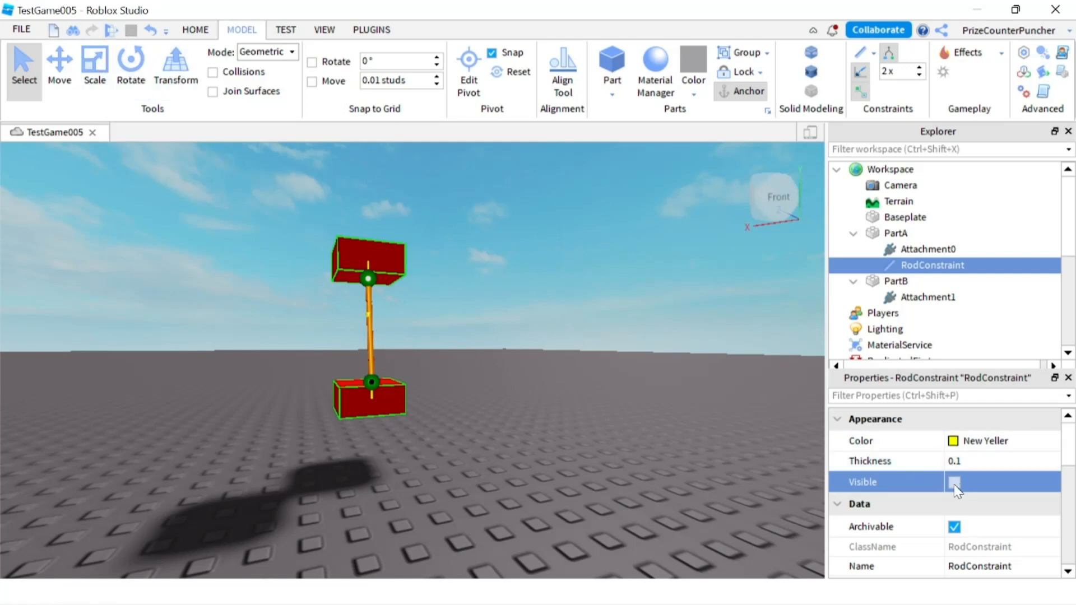
click(955, 482)
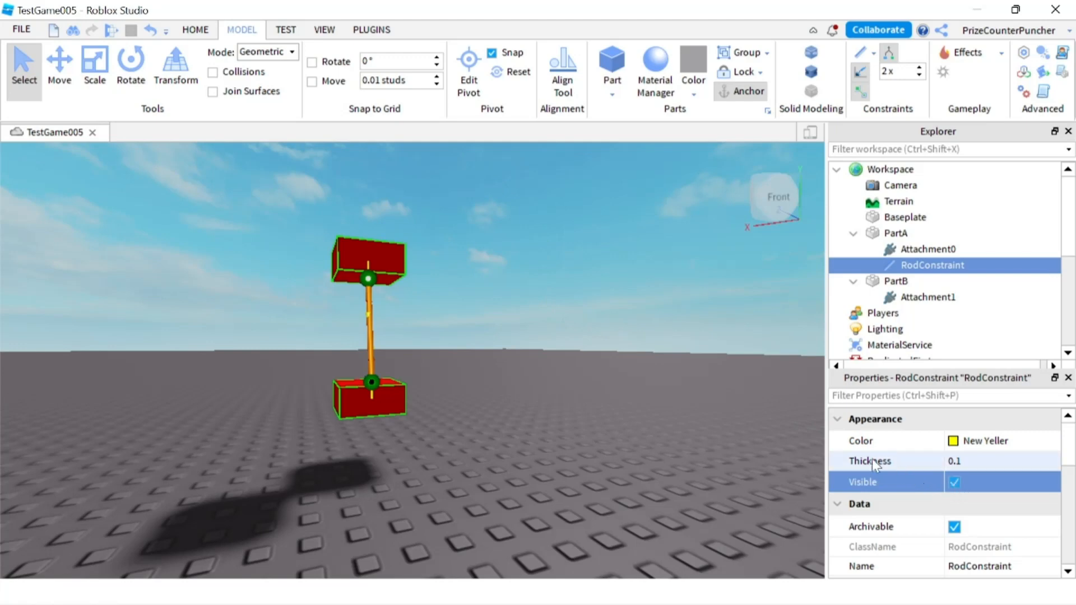
mouse_move(828, 456)
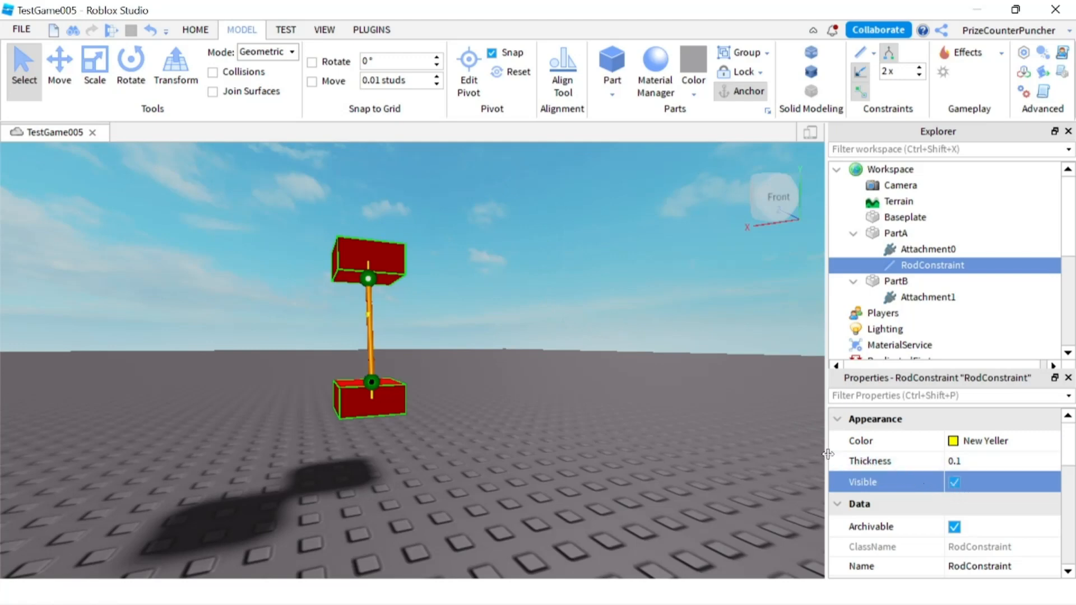
mouse_move(939, 493)
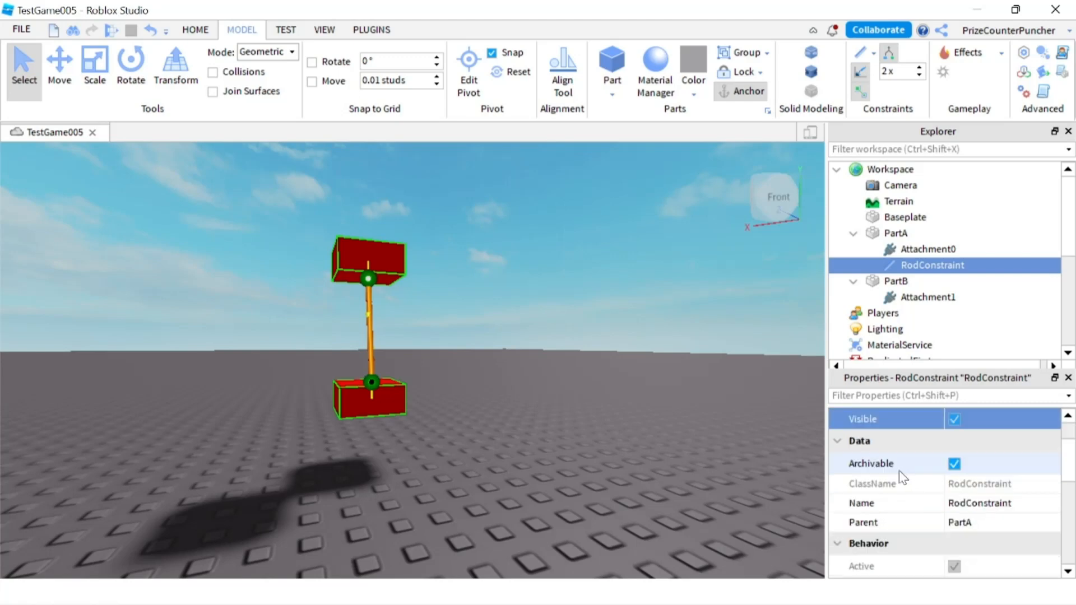
scroll(down, 3)
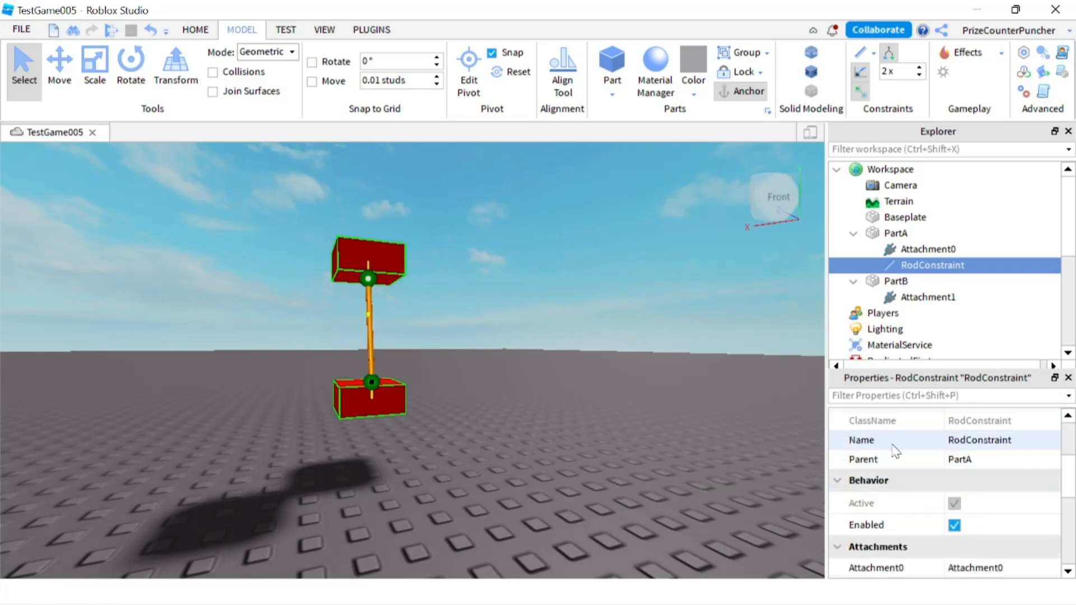
mouse_move(873, 525)
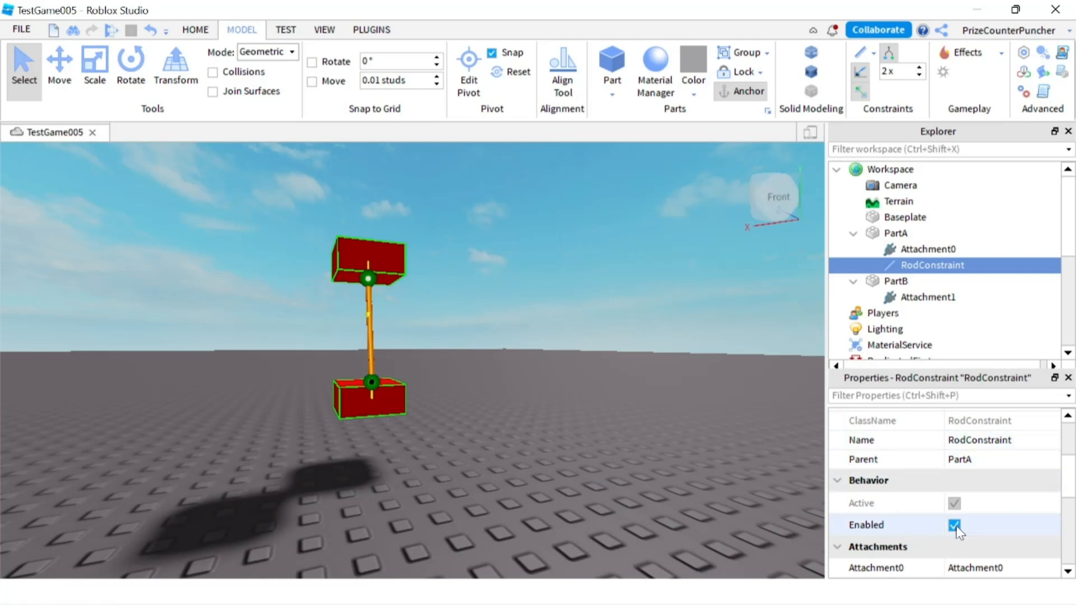
click(955, 525)
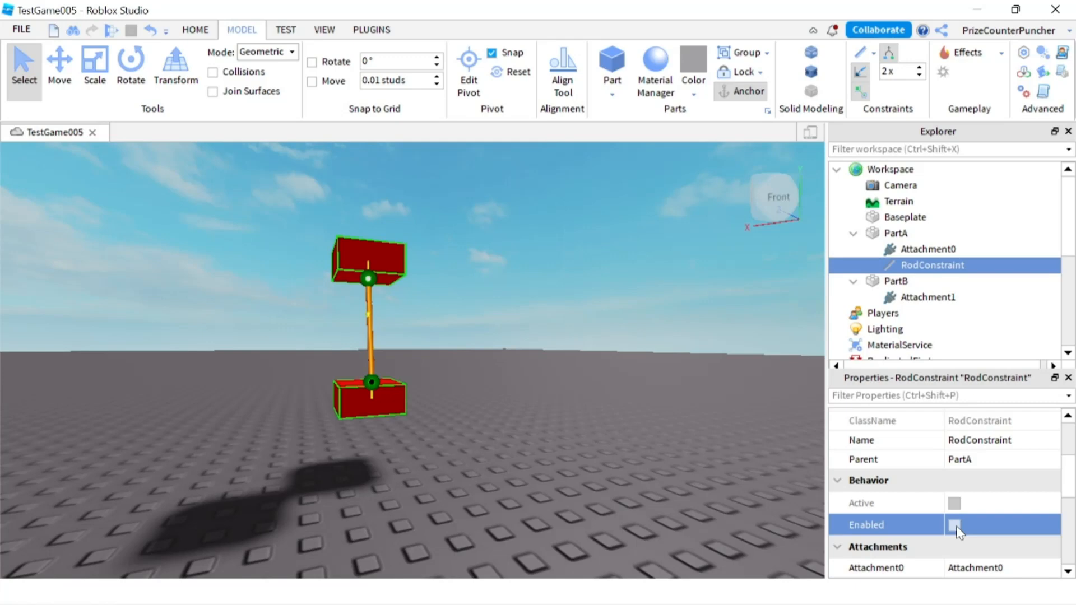
click(955, 524)
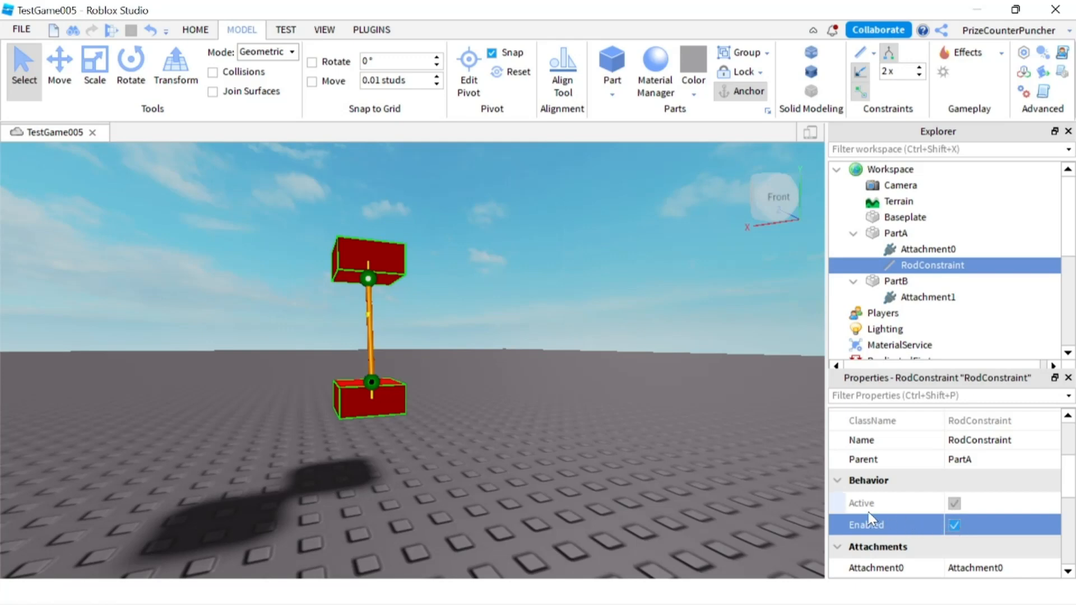
scroll(down, 3)
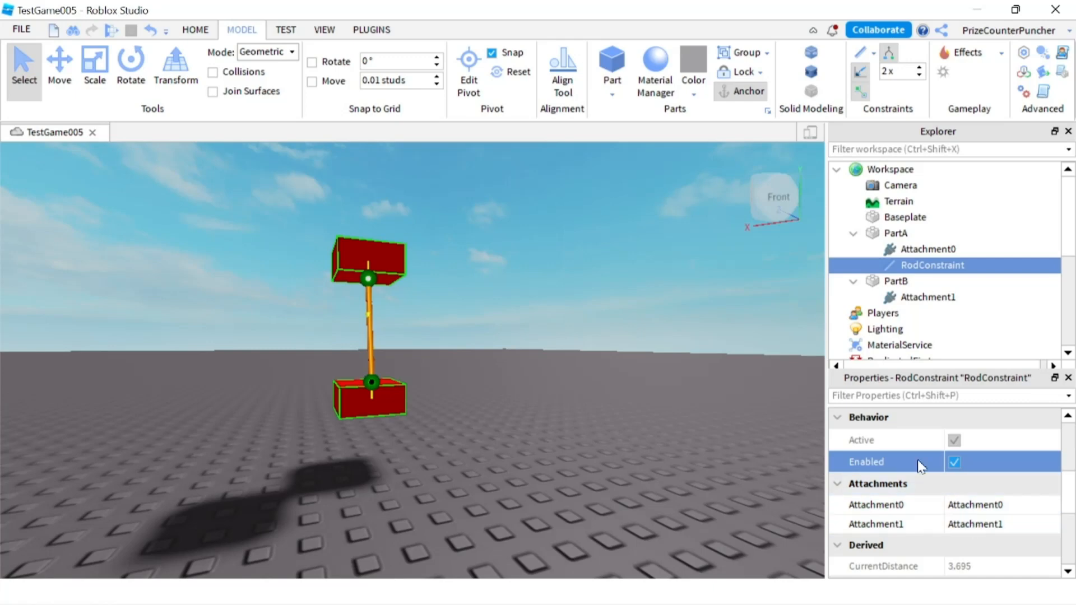
mouse_move(371, 383)
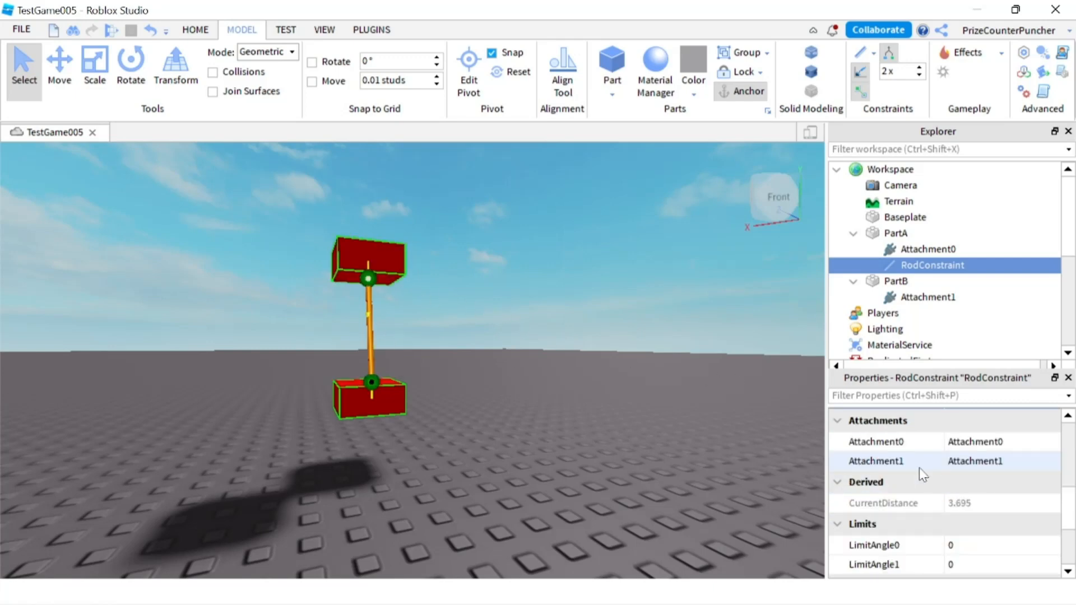
scroll(down, 3)
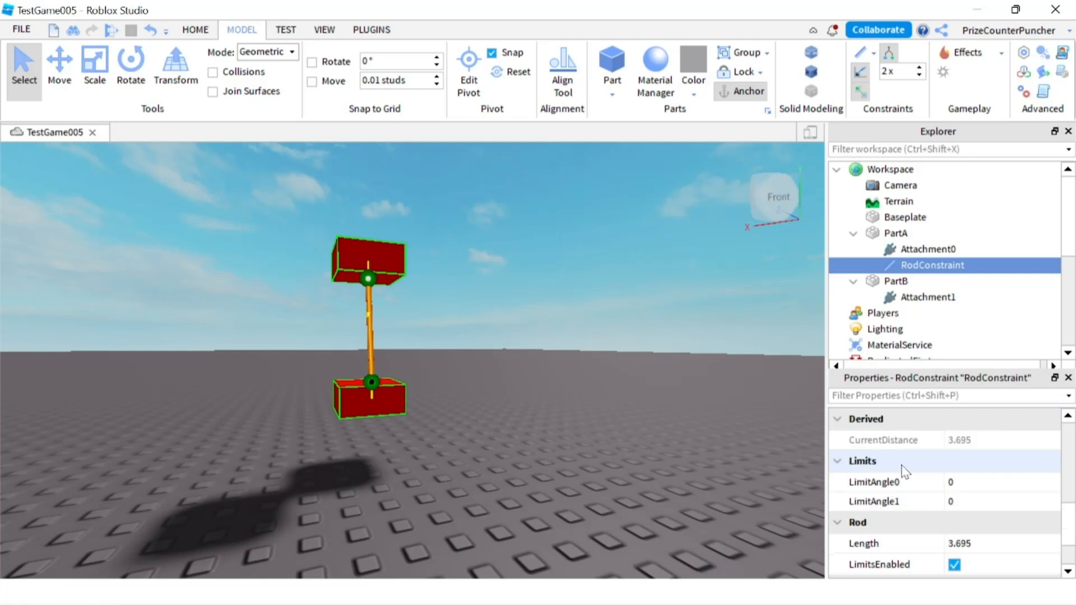
scroll(up, 3)
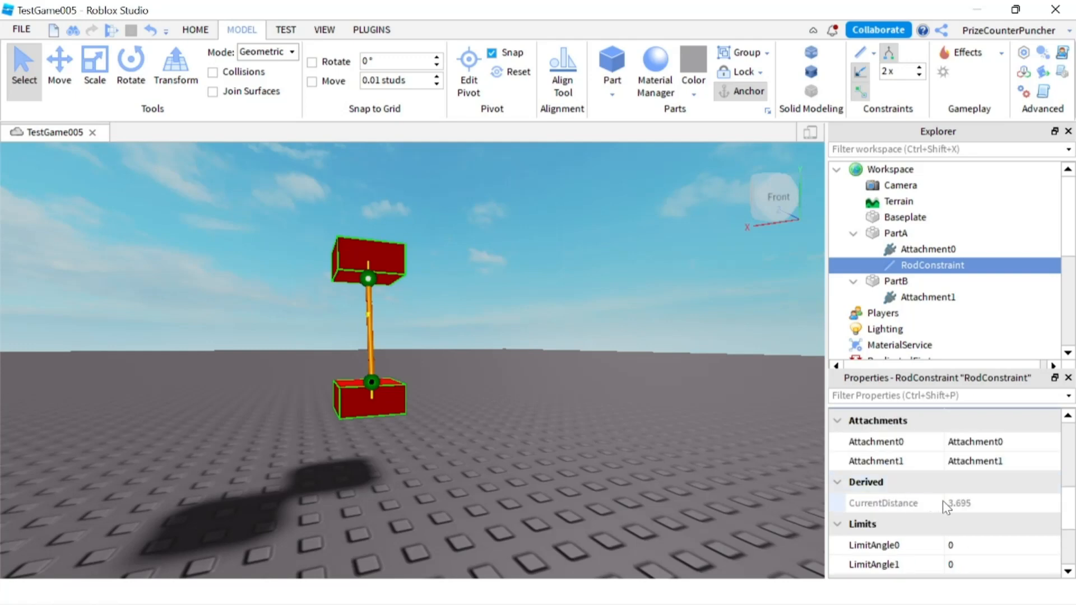
mouse_move(364, 284)
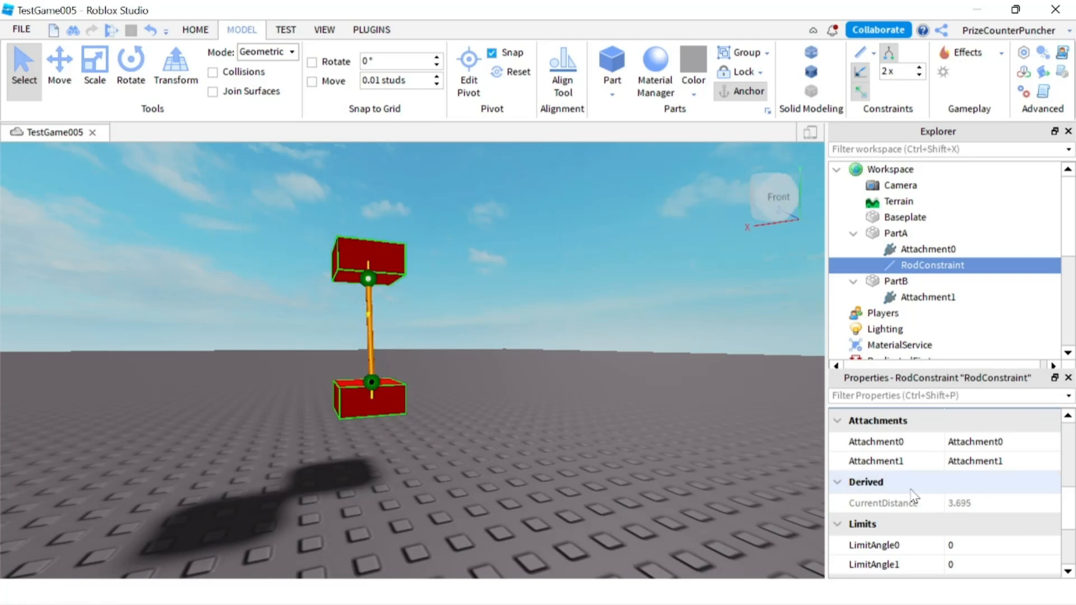
scroll(down, 3)
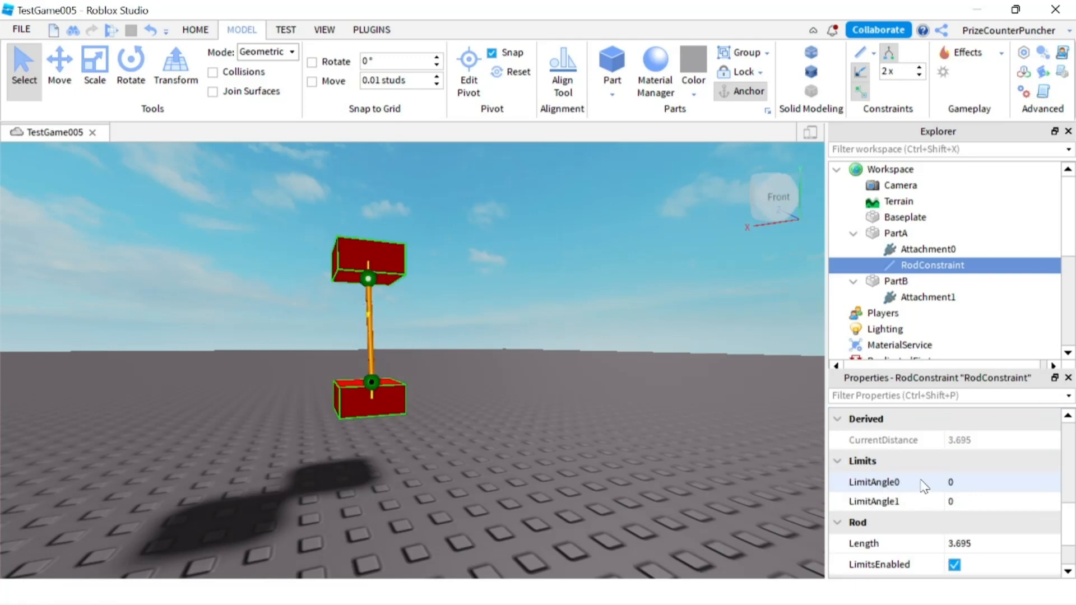
mouse_move(875, 501)
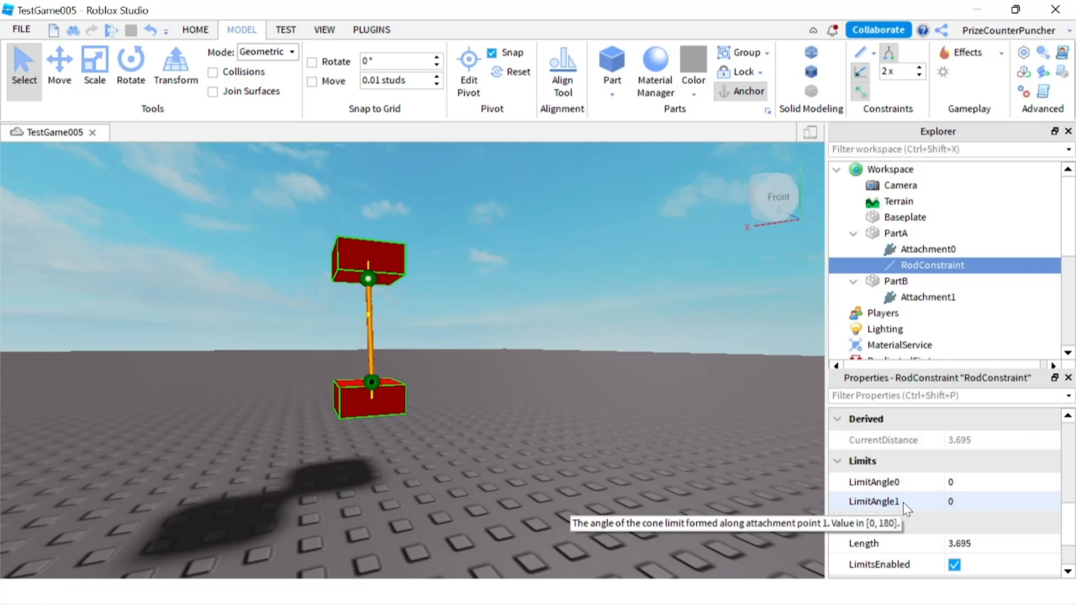
scroll(down, 3)
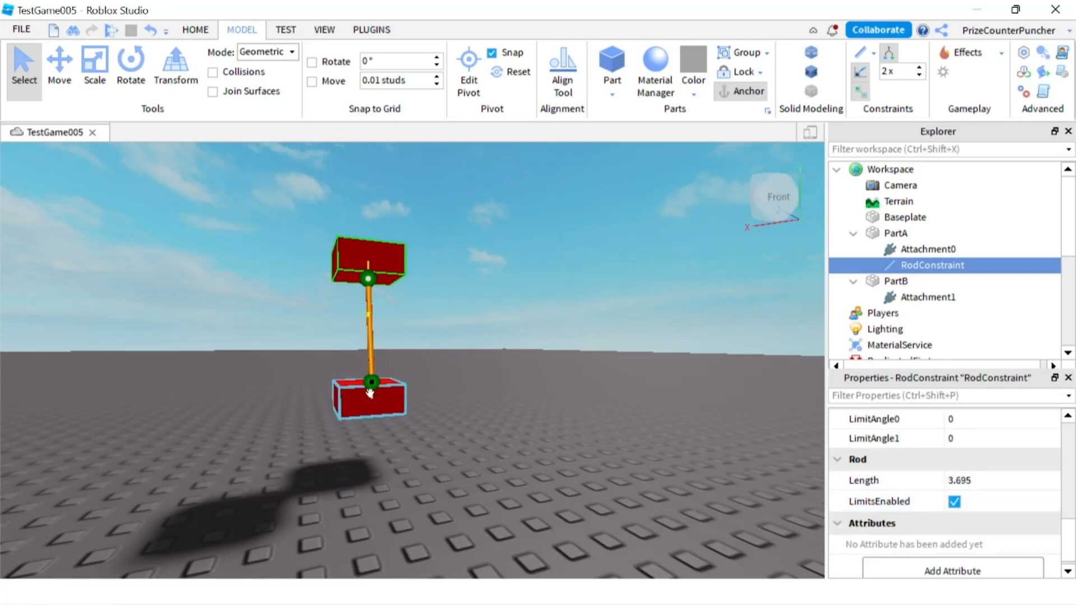
mouse_move(371, 383)
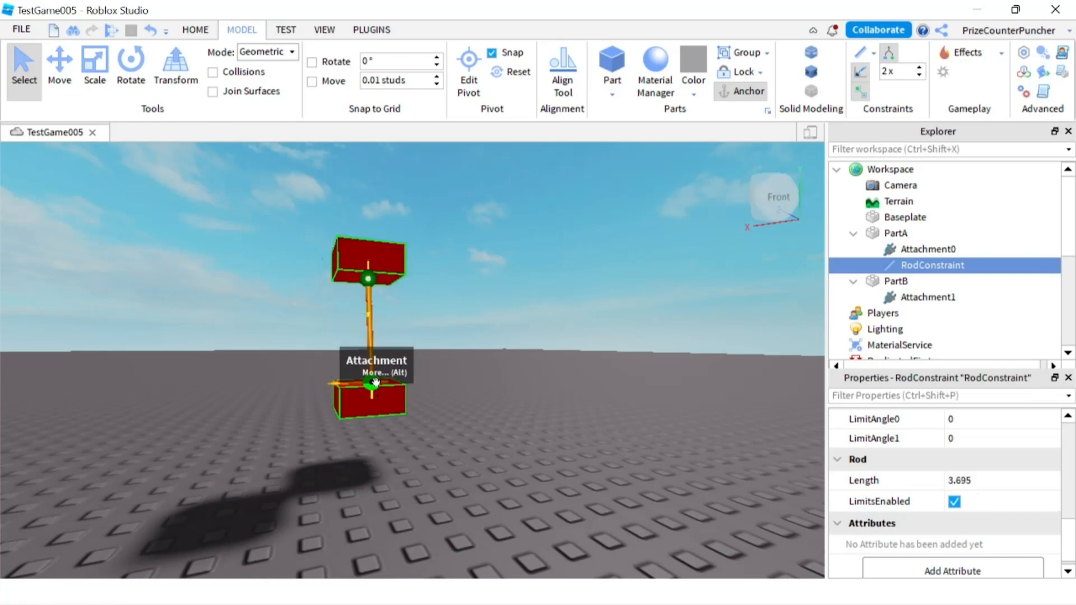
mouse_move(929, 463)
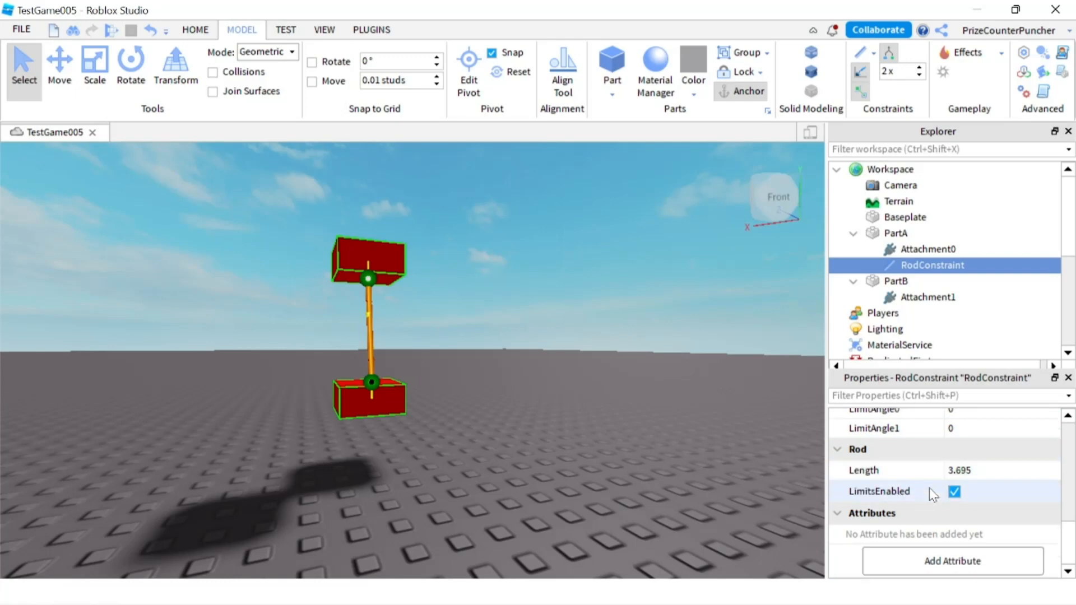
mouse_move(633, 394)
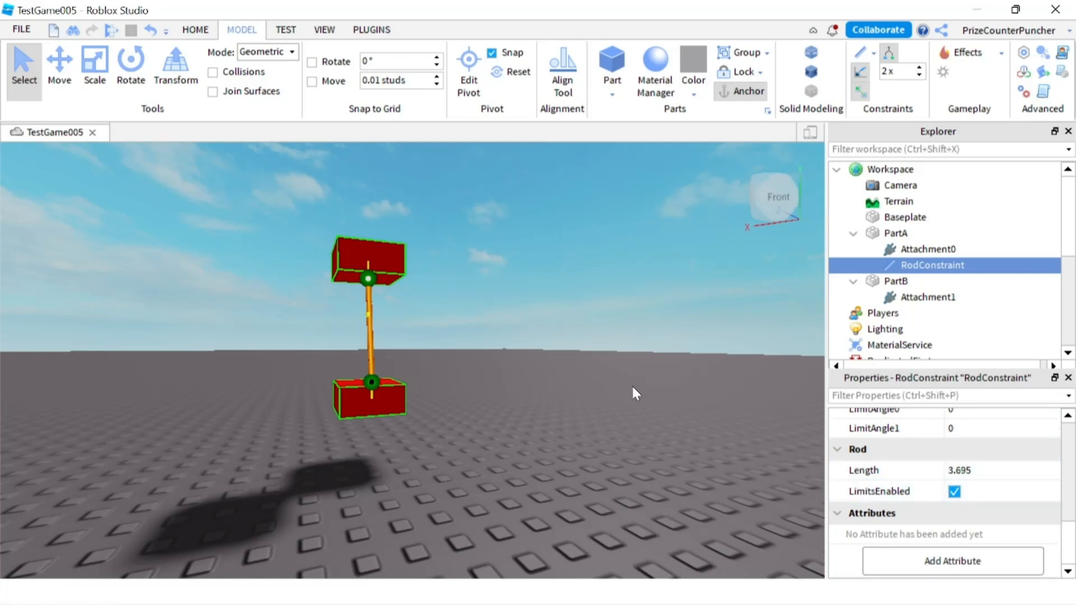
- Select RodScript under ServerScriptService, uncheck Disabled and open its code
scroll(down, 3)
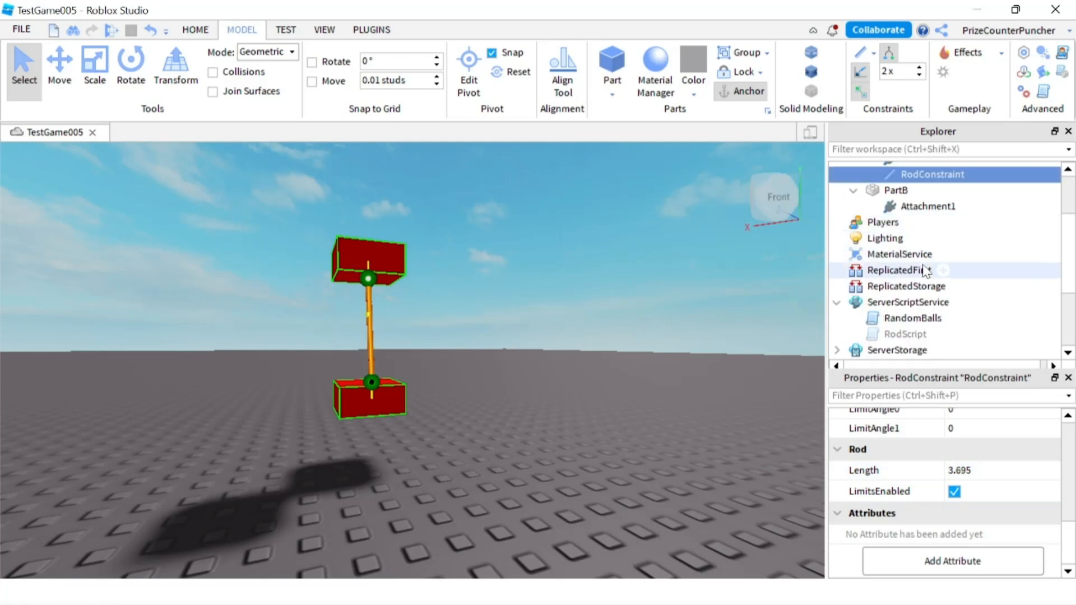
mouse_move(905, 334)
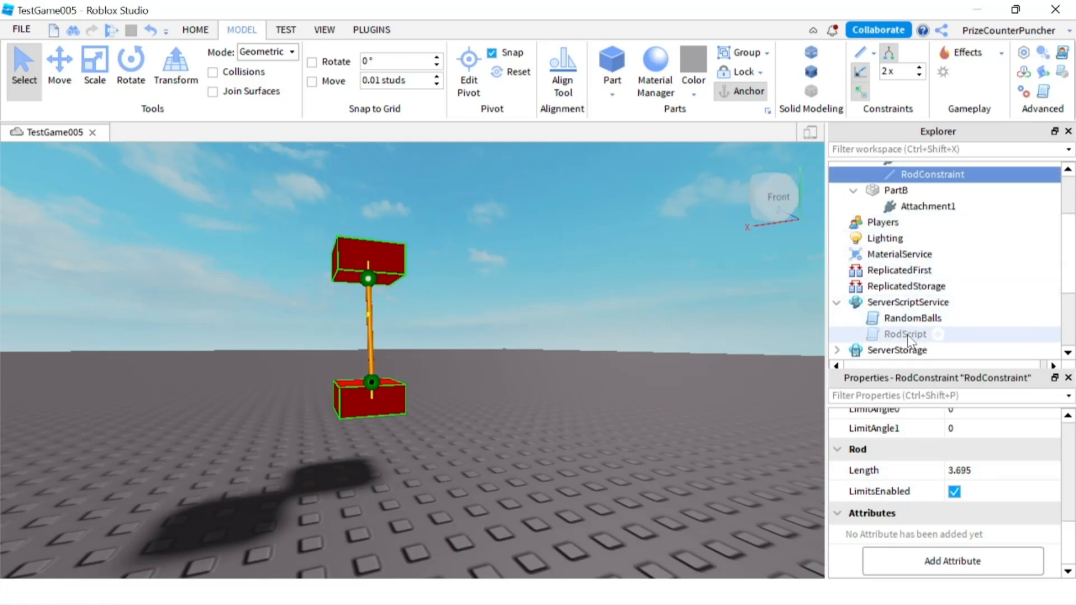
click(904, 335)
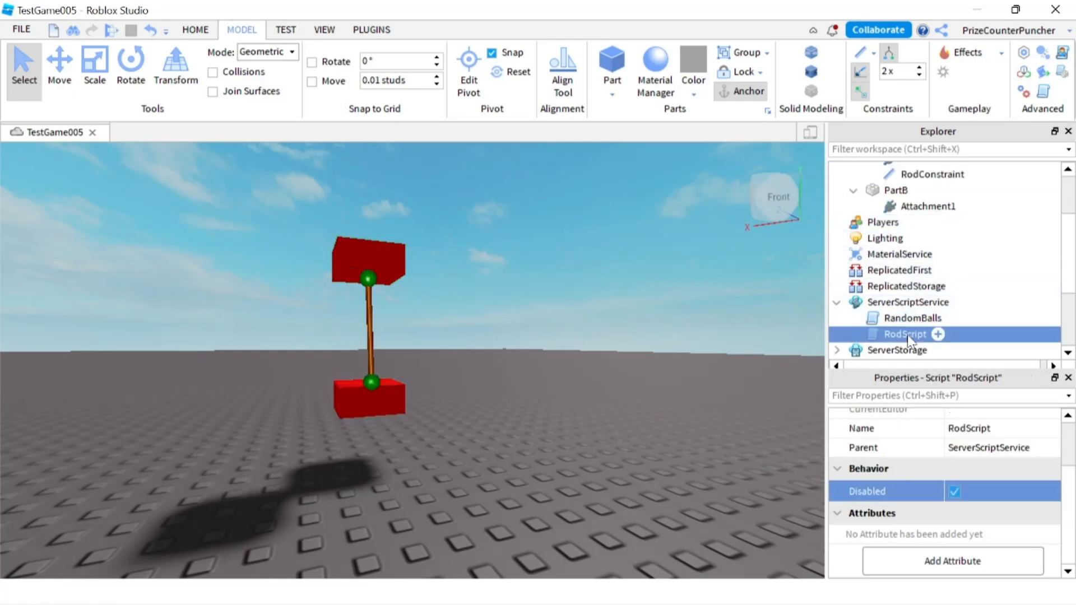
click(954, 491)
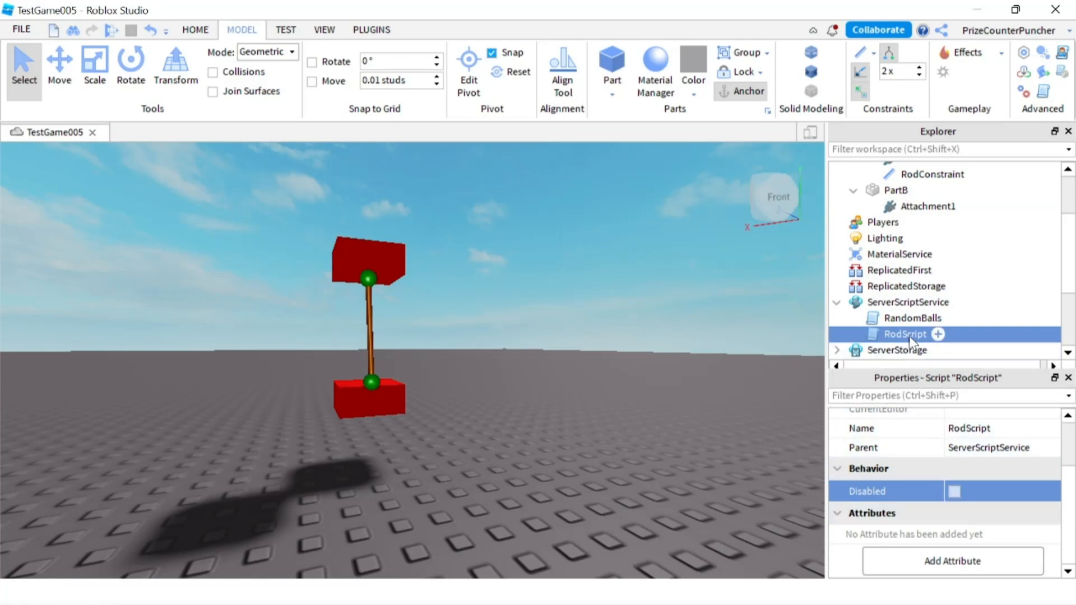
double_click(903, 334)
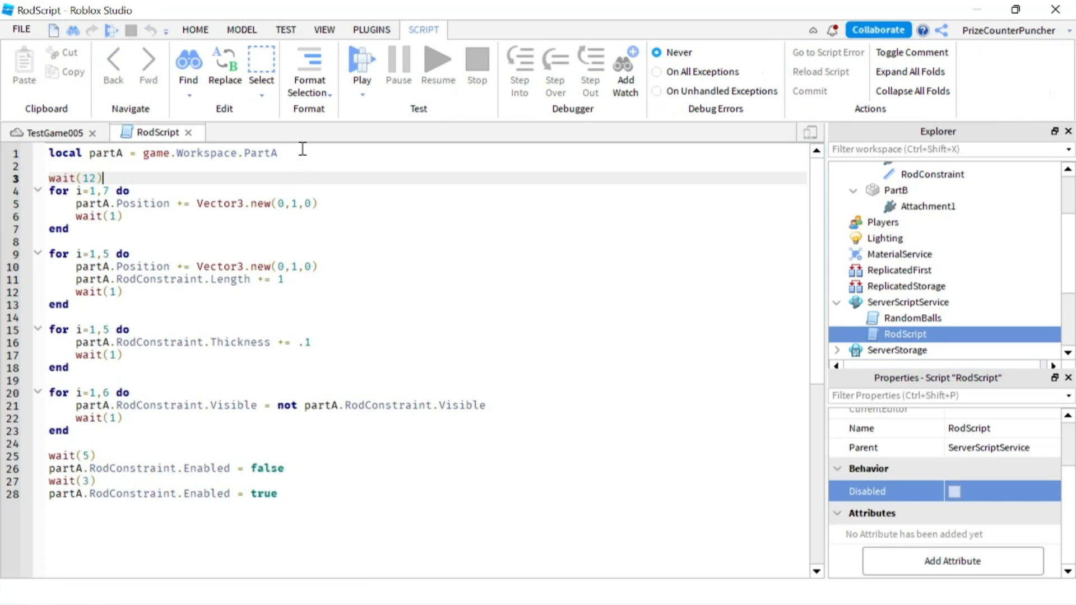
- Select the first line defining partA, then return to the 3D scene and the lower part
triple_click(163, 152)
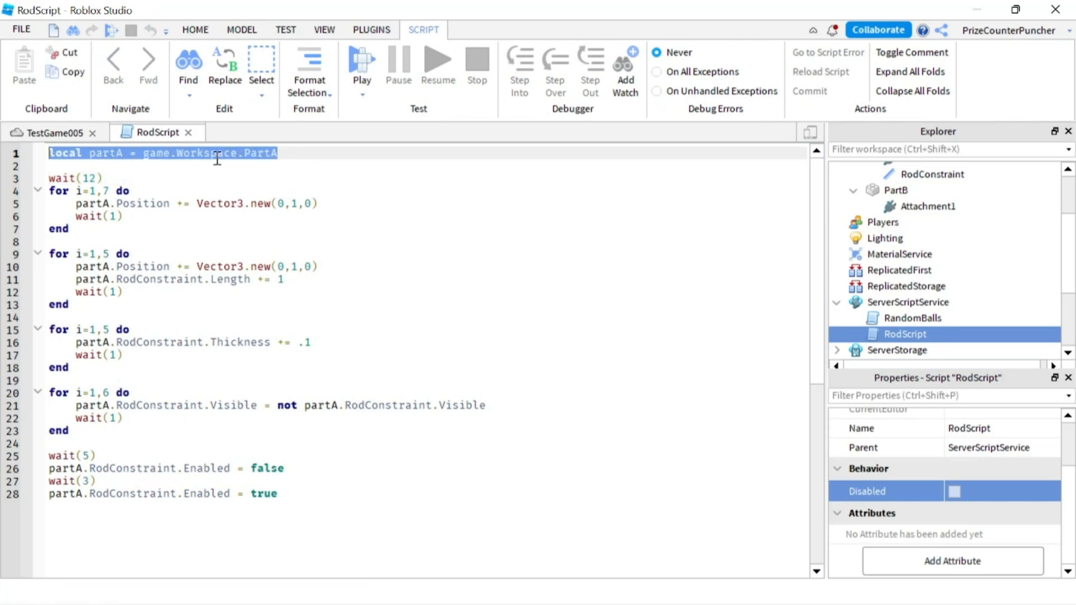
click(55, 133)
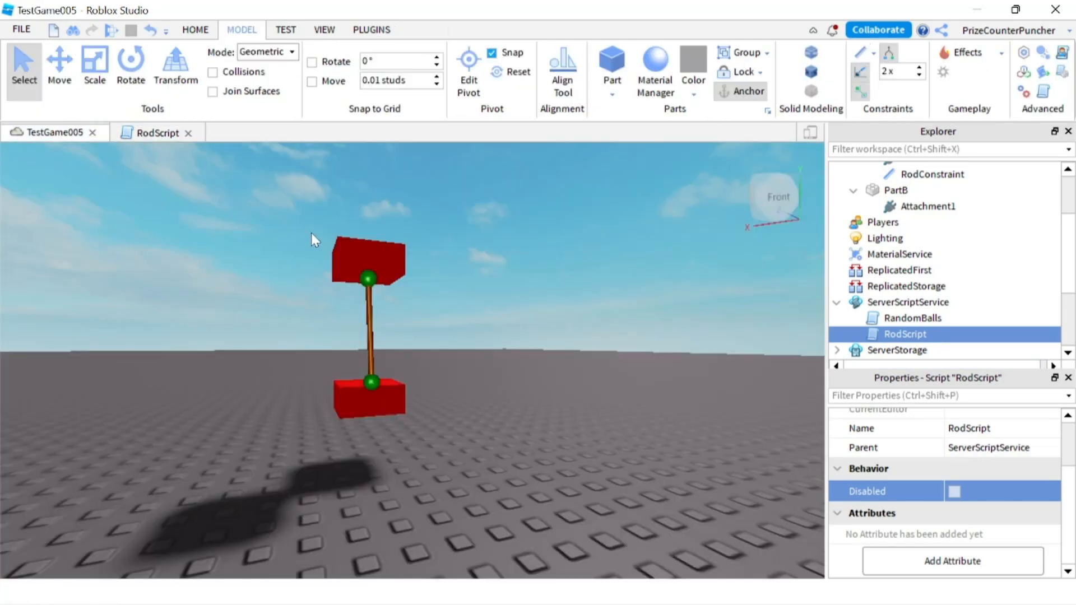
click(369, 398)
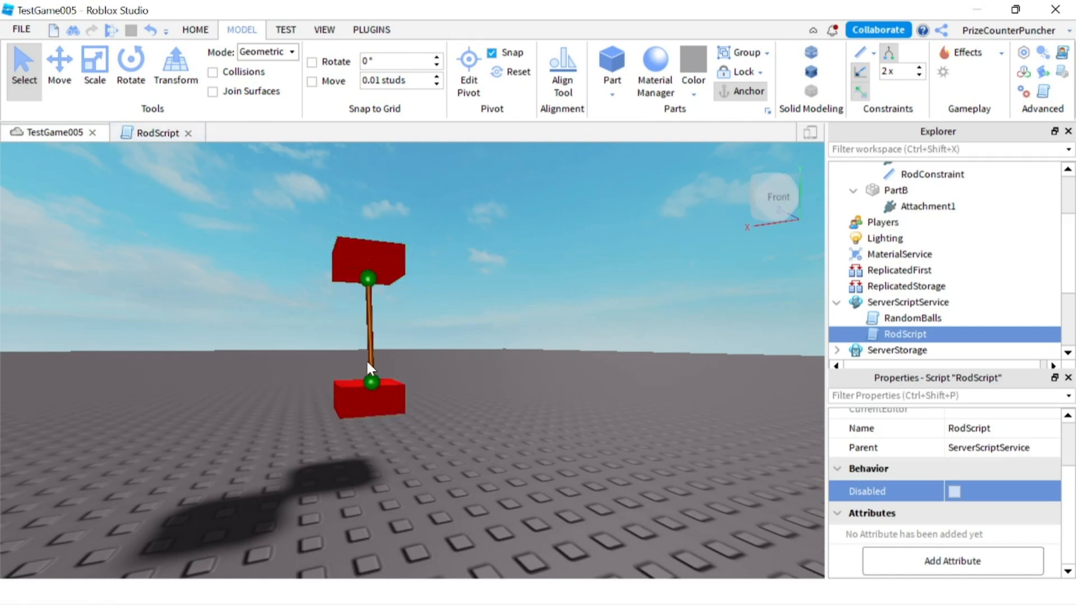
mouse_move(368, 281)
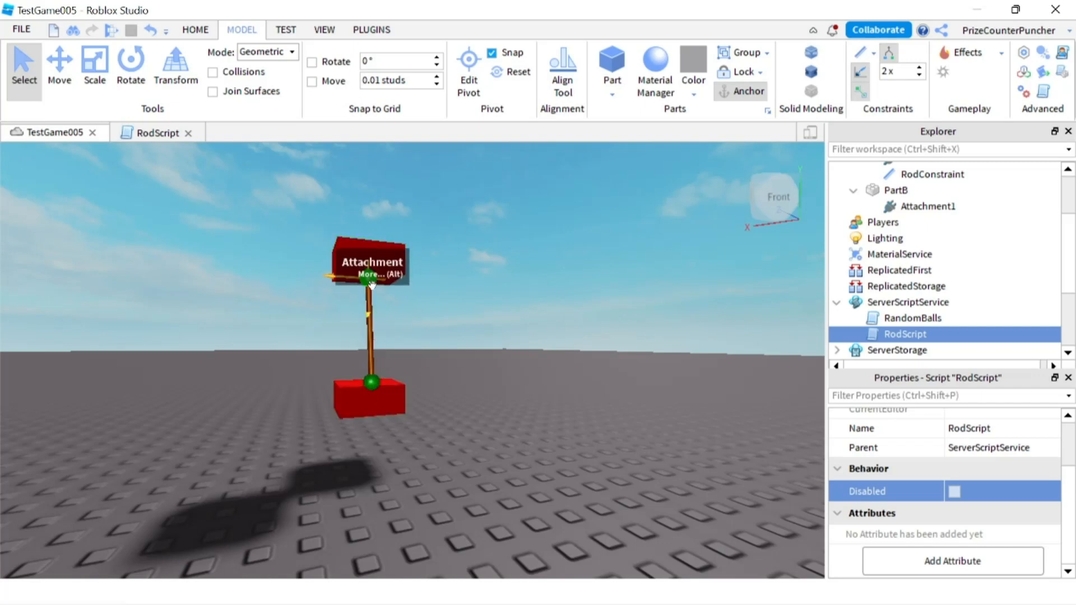
mouse_move(371, 383)
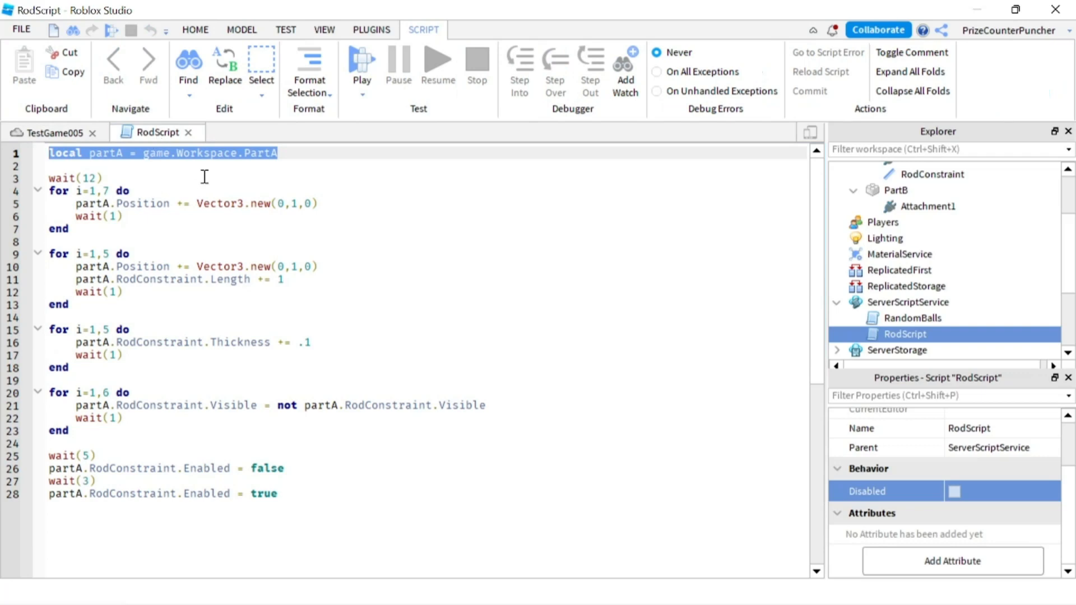
click(120, 178)
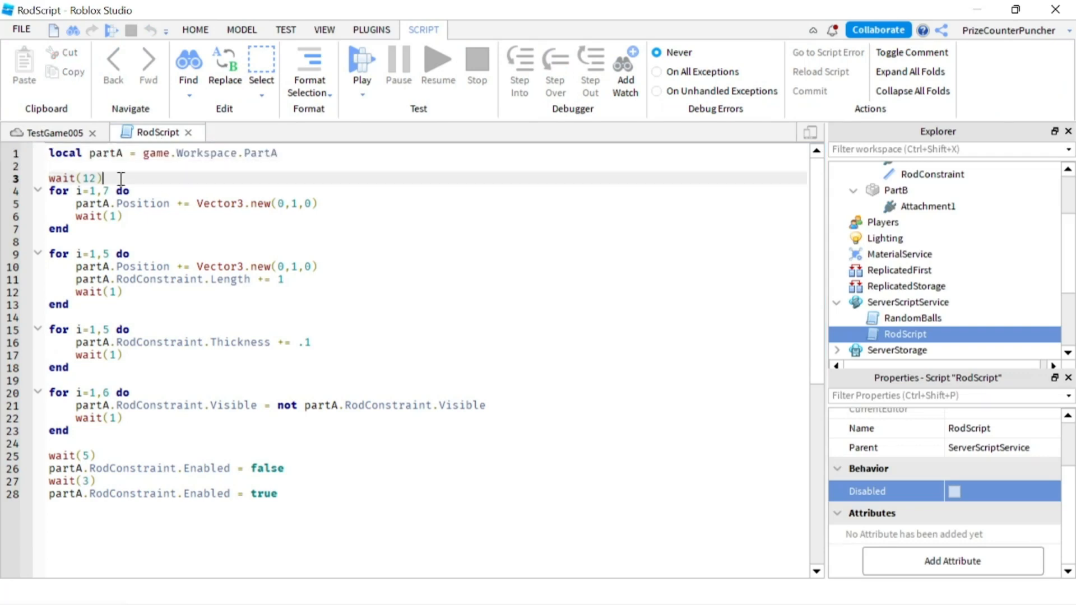
mouse_move(142, 213)
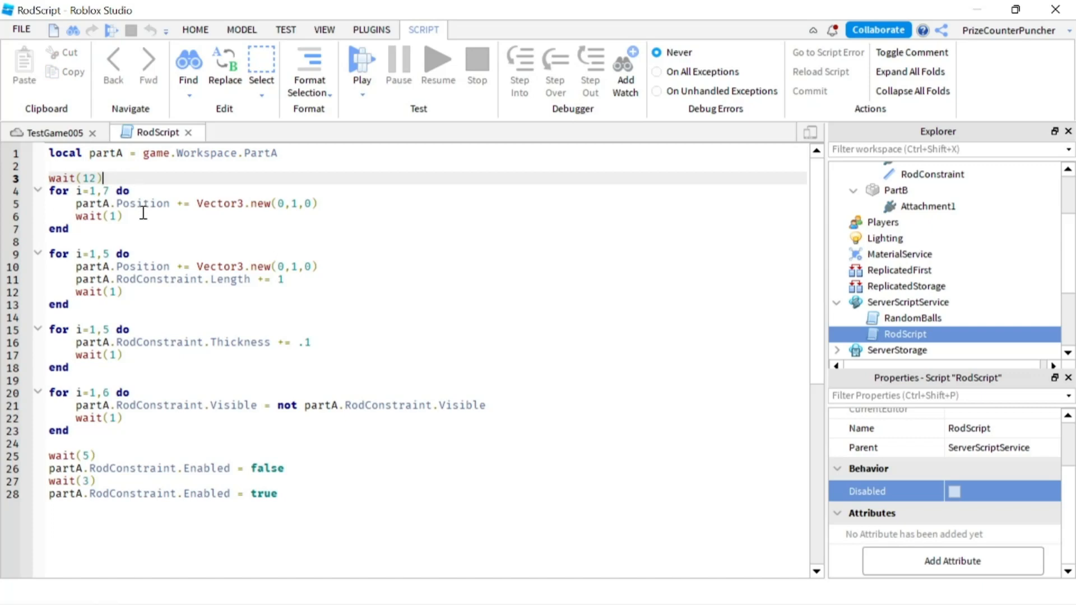
mouse_move(184, 195)
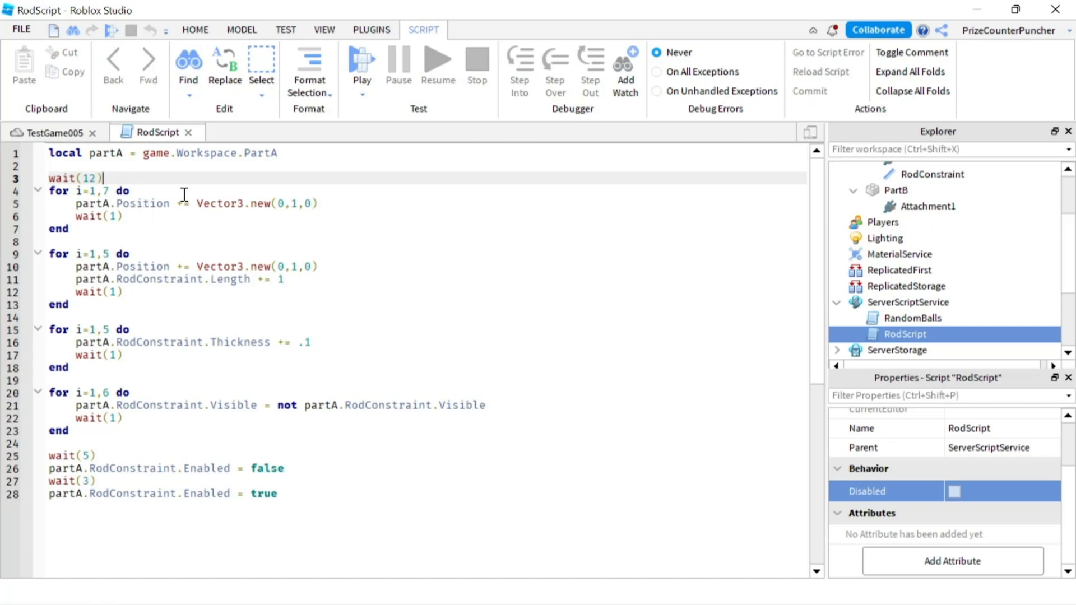
click(320, 203)
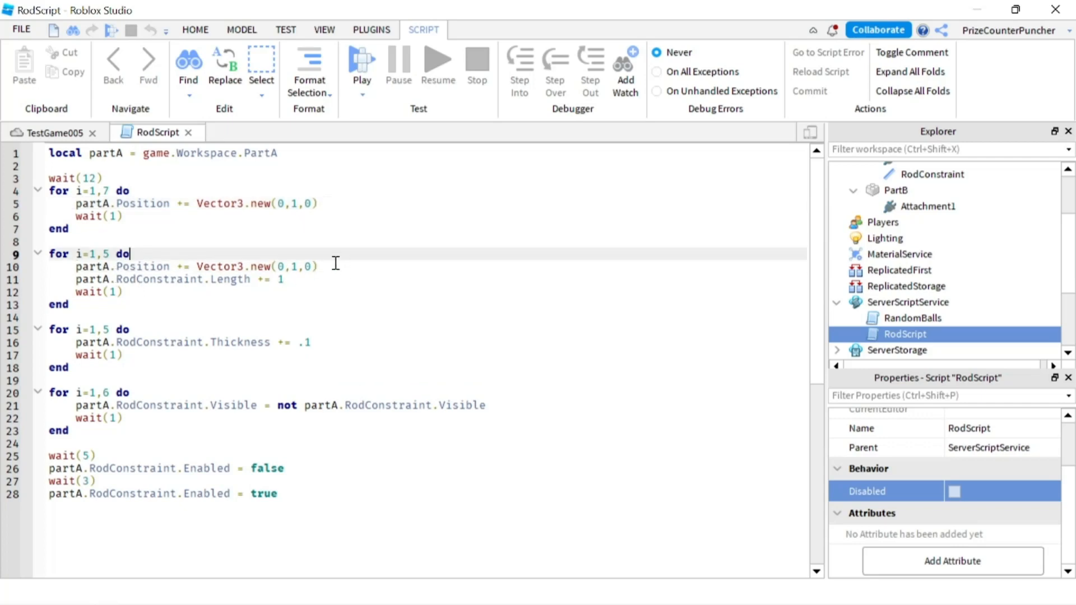
click(317, 267)
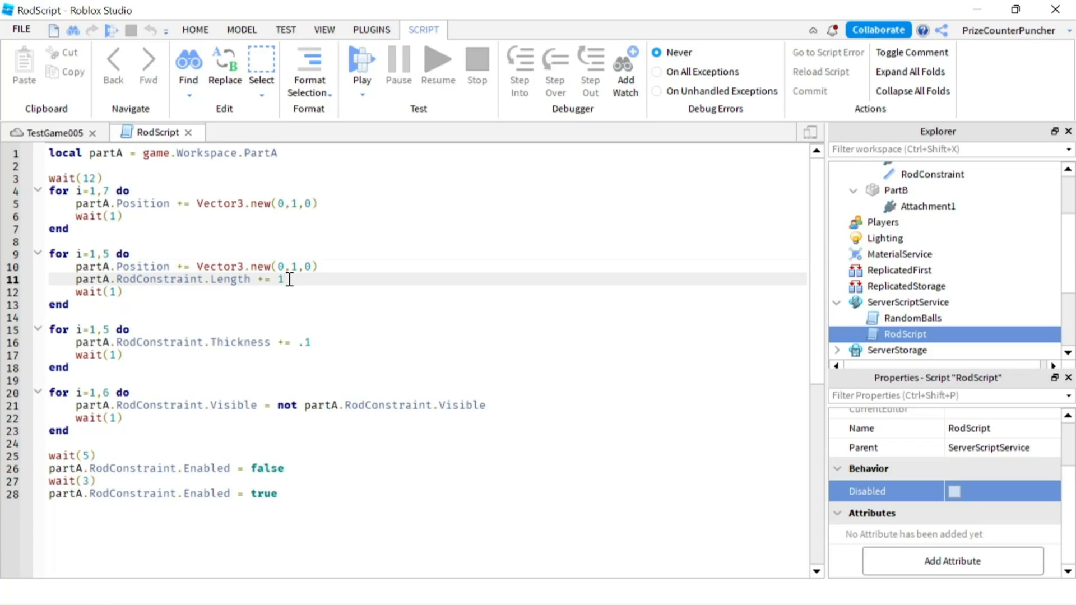
click(322, 267)
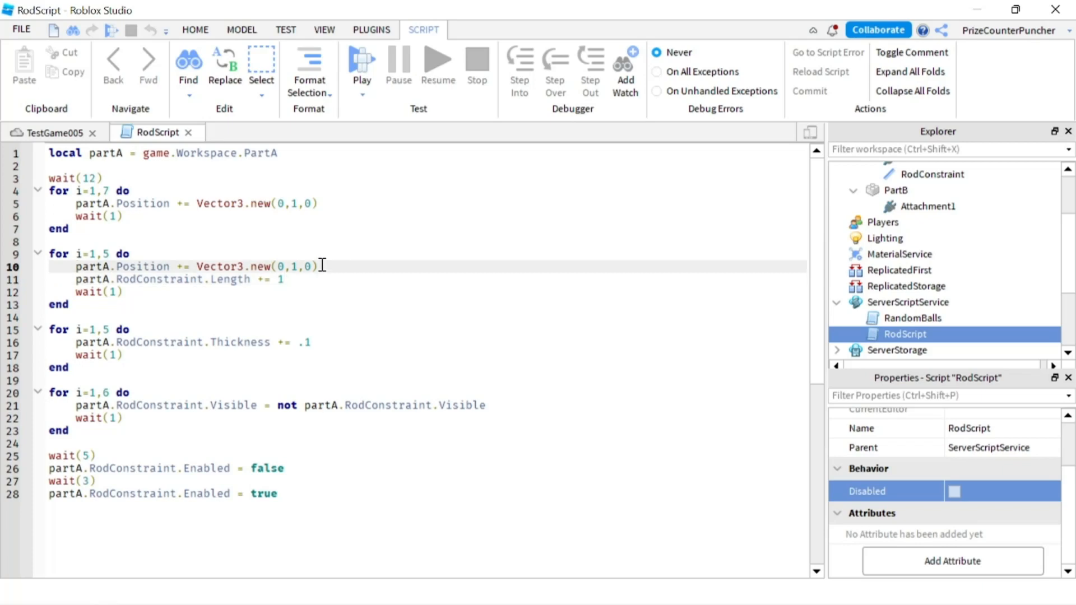
mouse_move(300, 281)
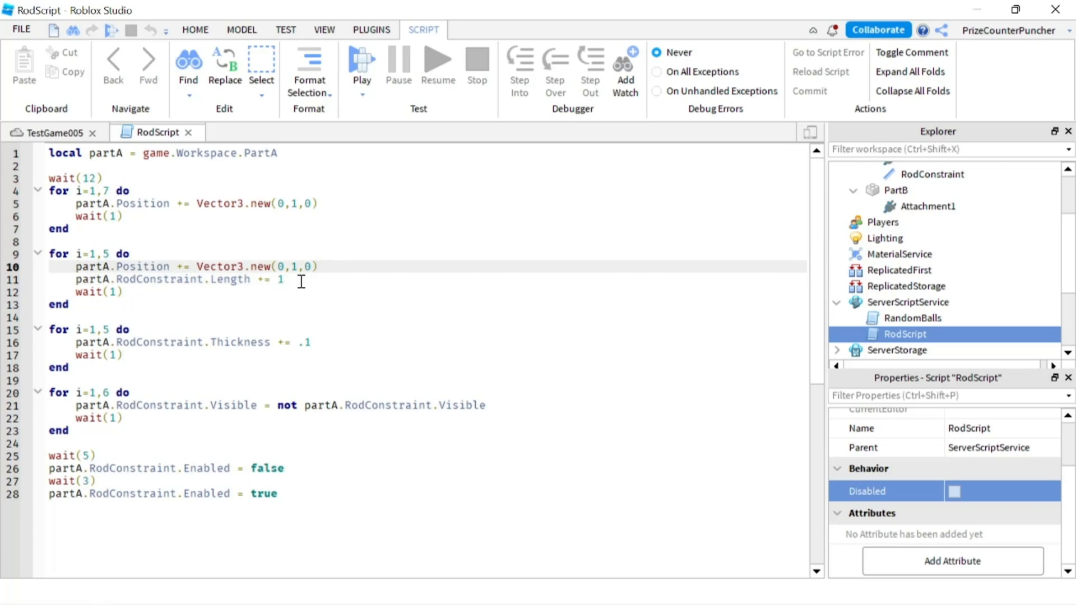
click(285, 279)
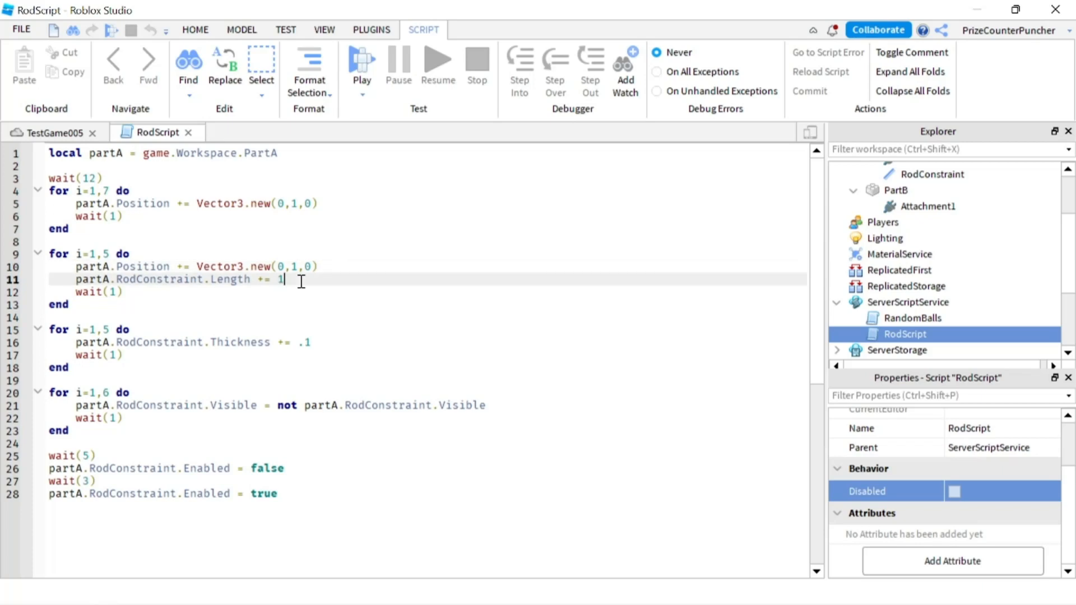
mouse_move(328, 267)
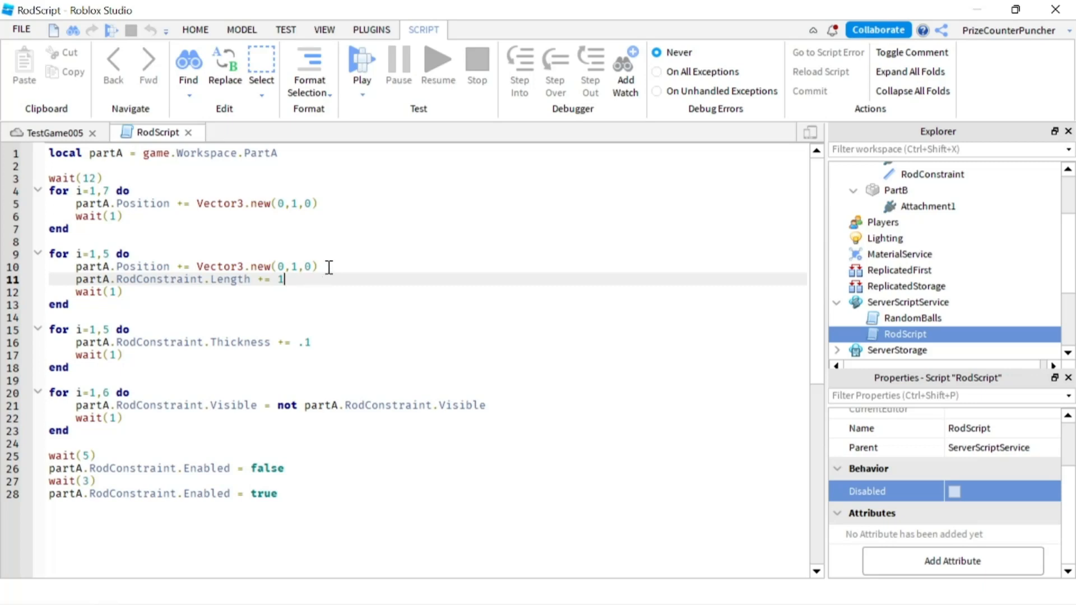
click(319, 267)
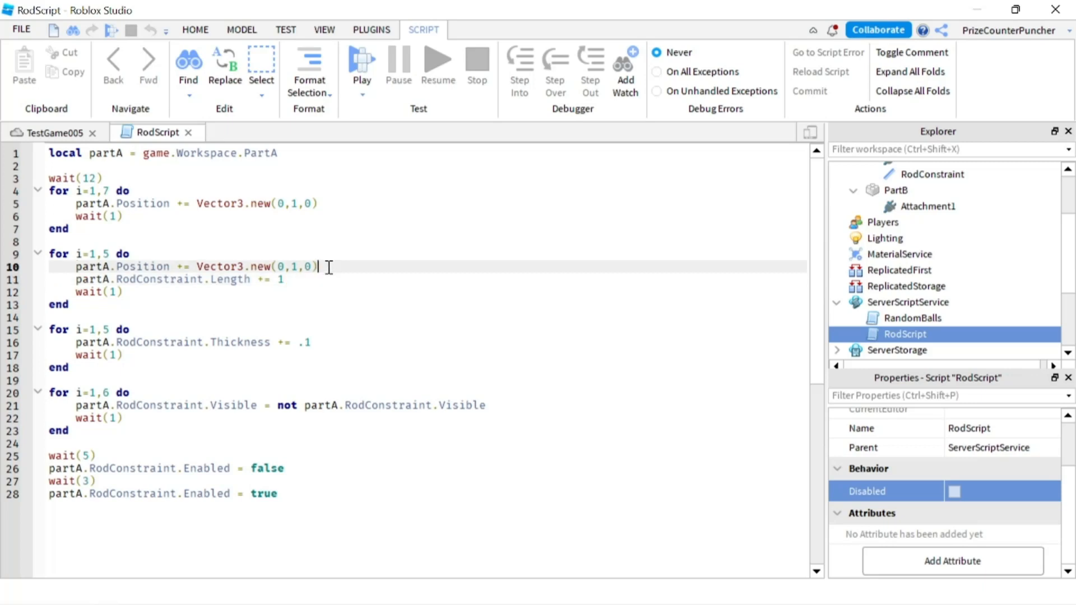
click(283, 279)
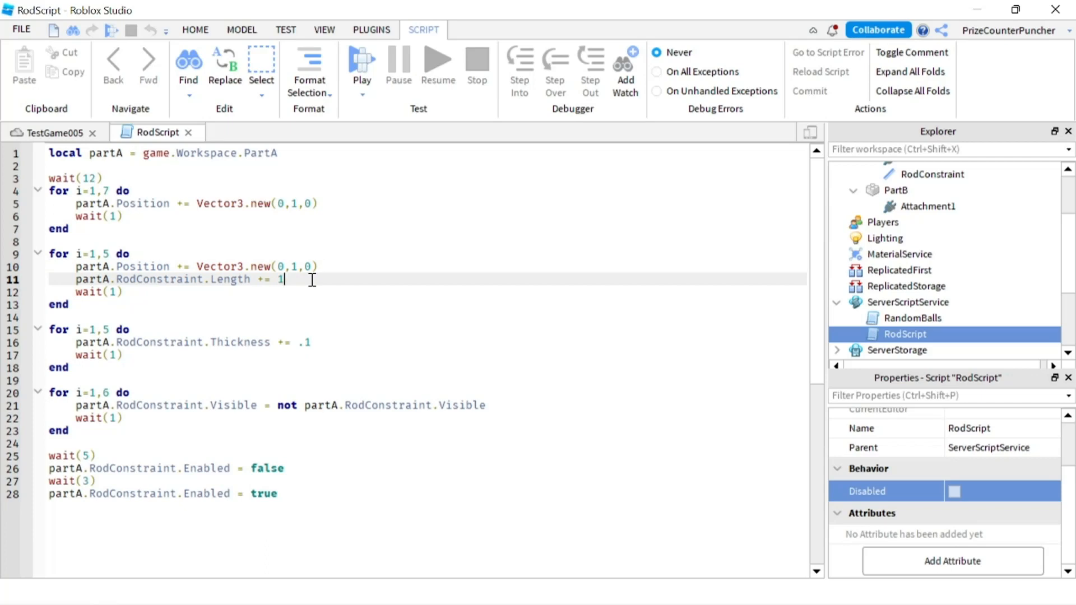
click(316, 267)
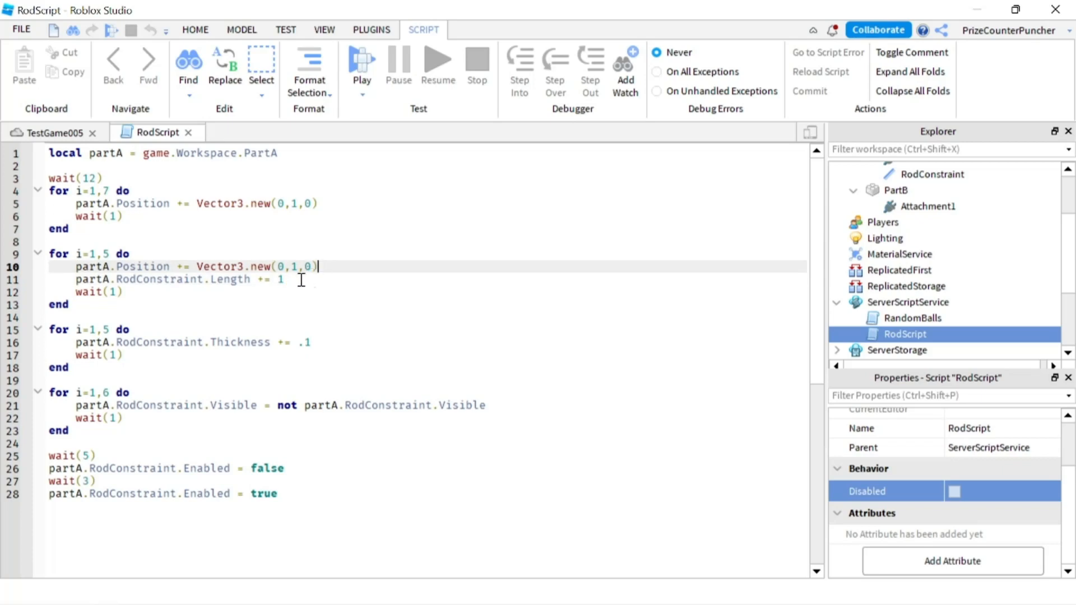
click(156, 330)
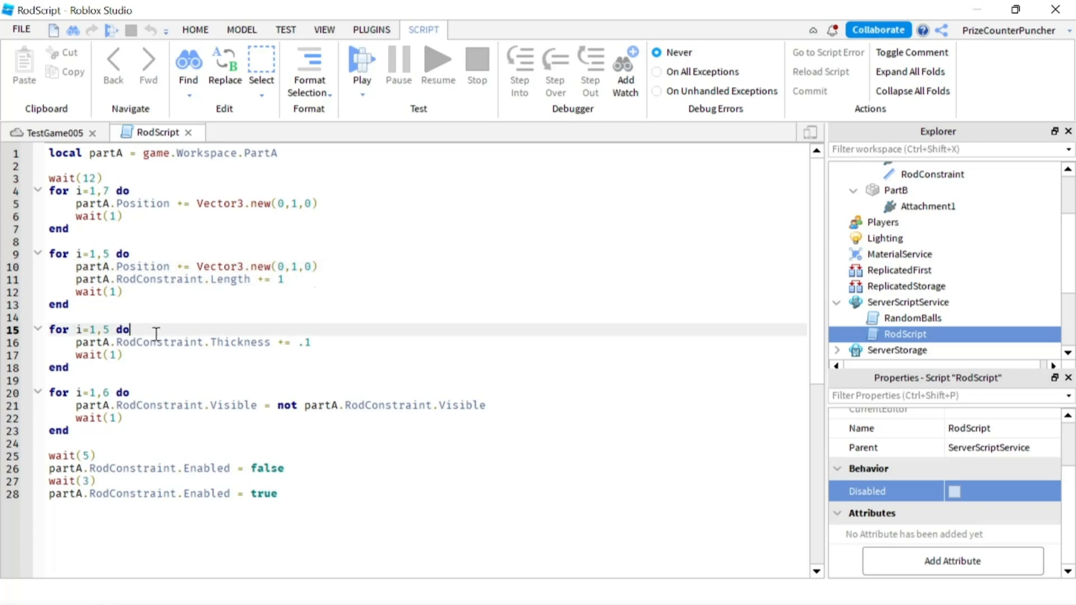
click(314, 343)
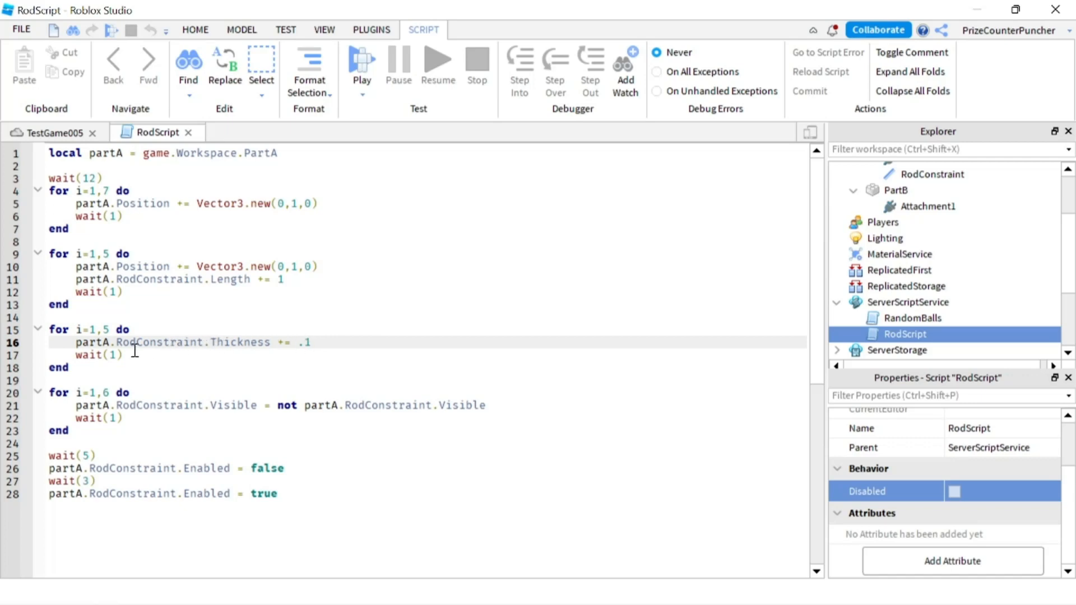
mouse_move(317, 347)
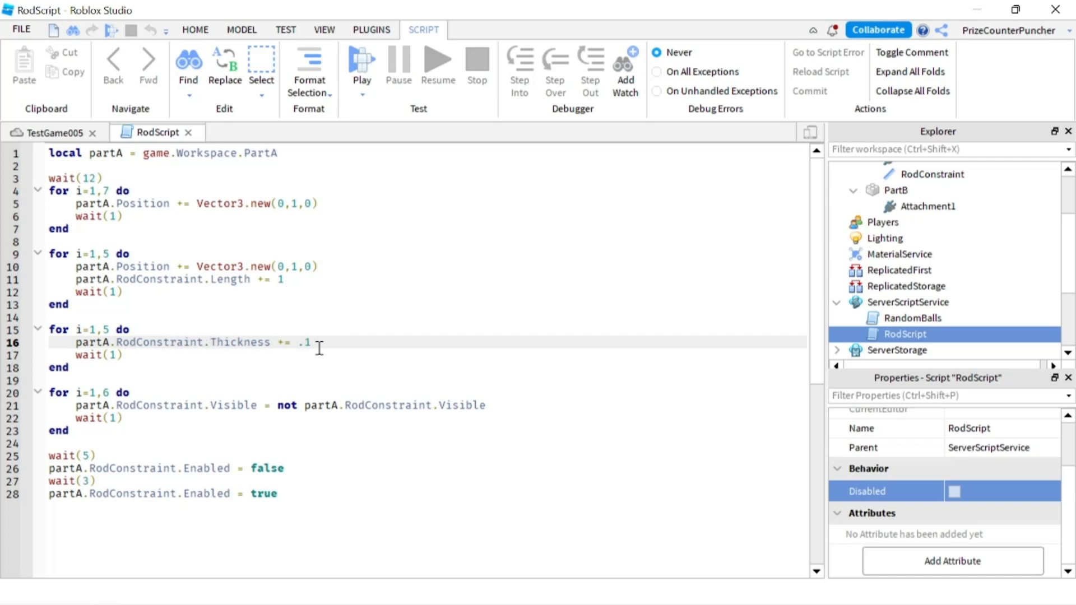
mouse_move(323, 343)
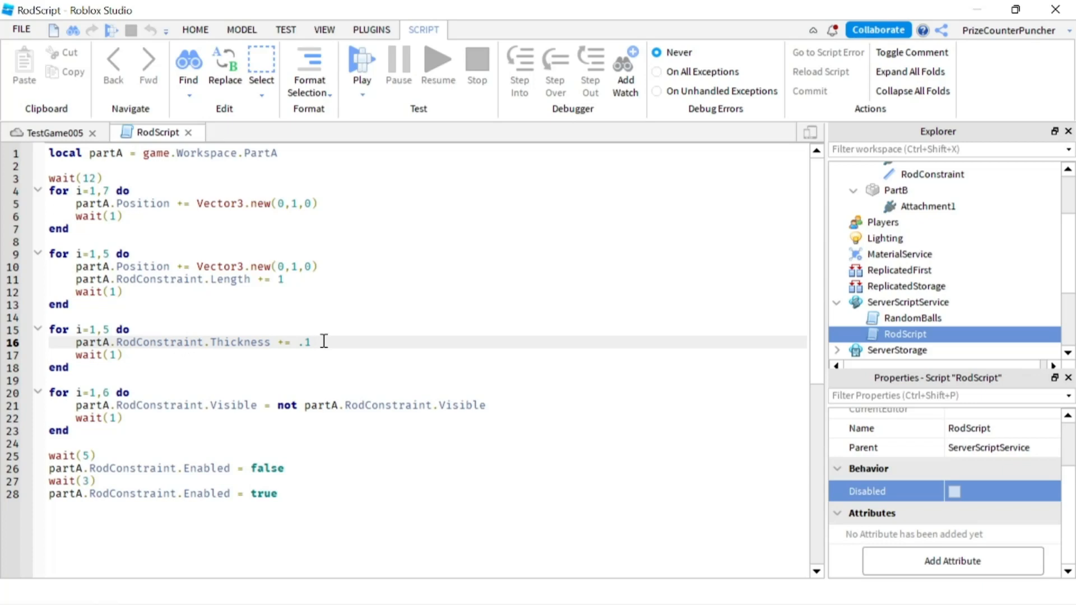
scroll(down, 3)
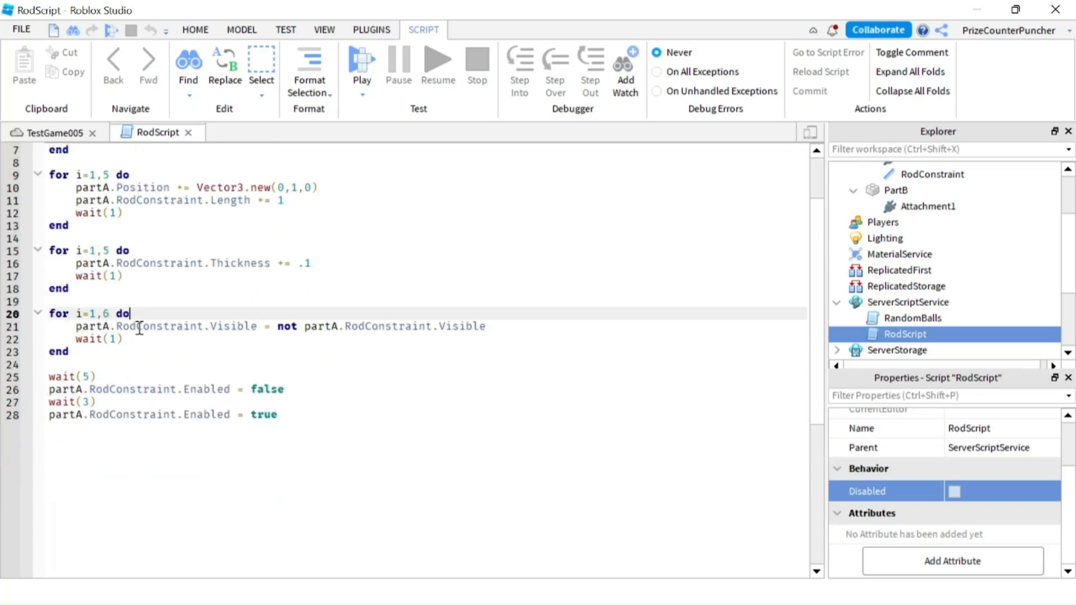
mouse_move(230, 334)
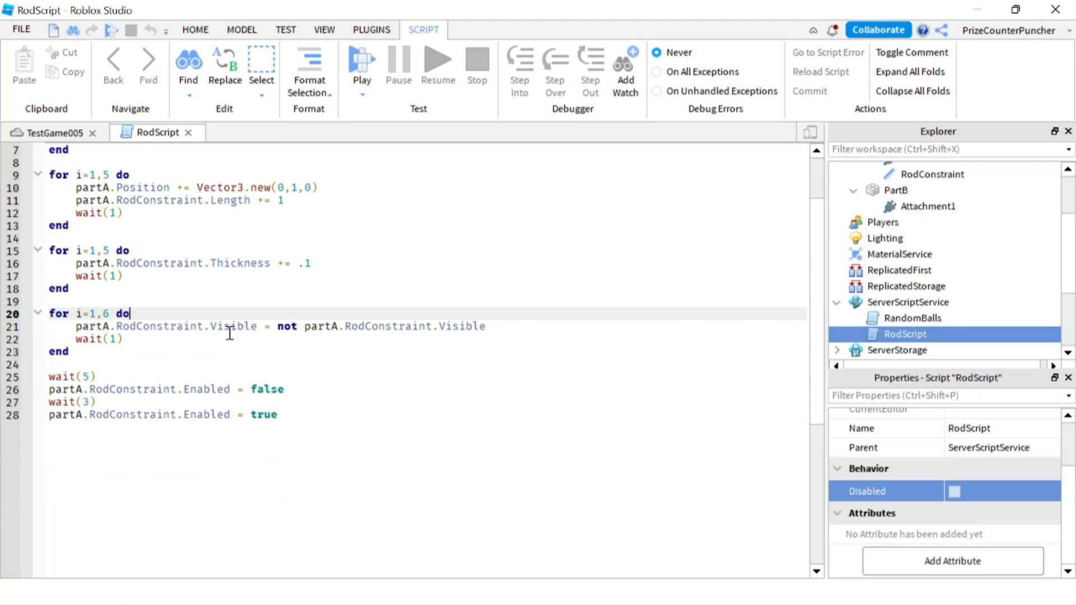
mouse_move(366, 324)
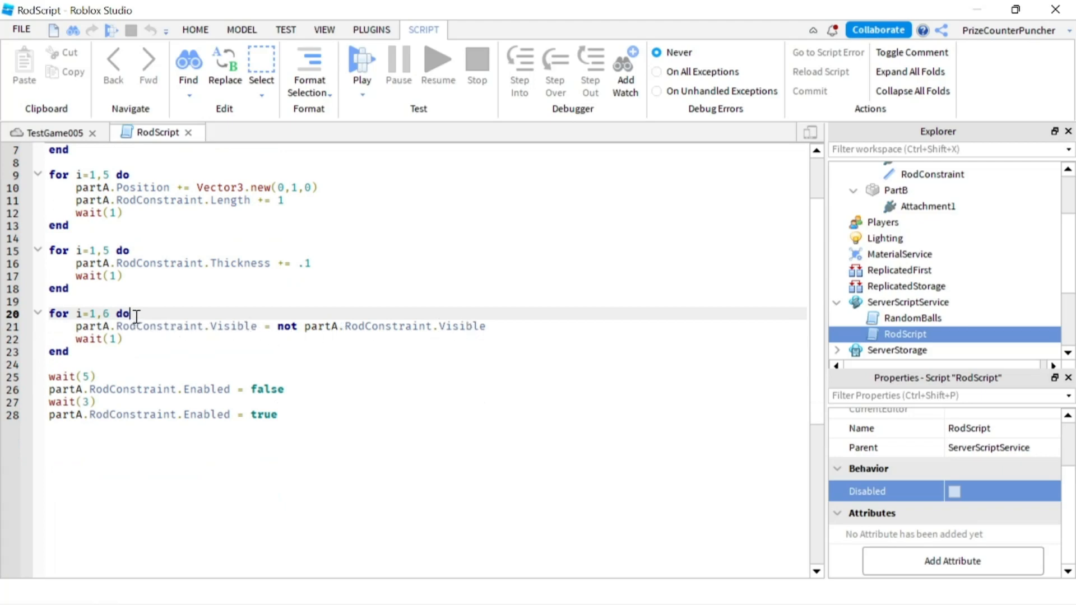
mouse_move(230, 332)
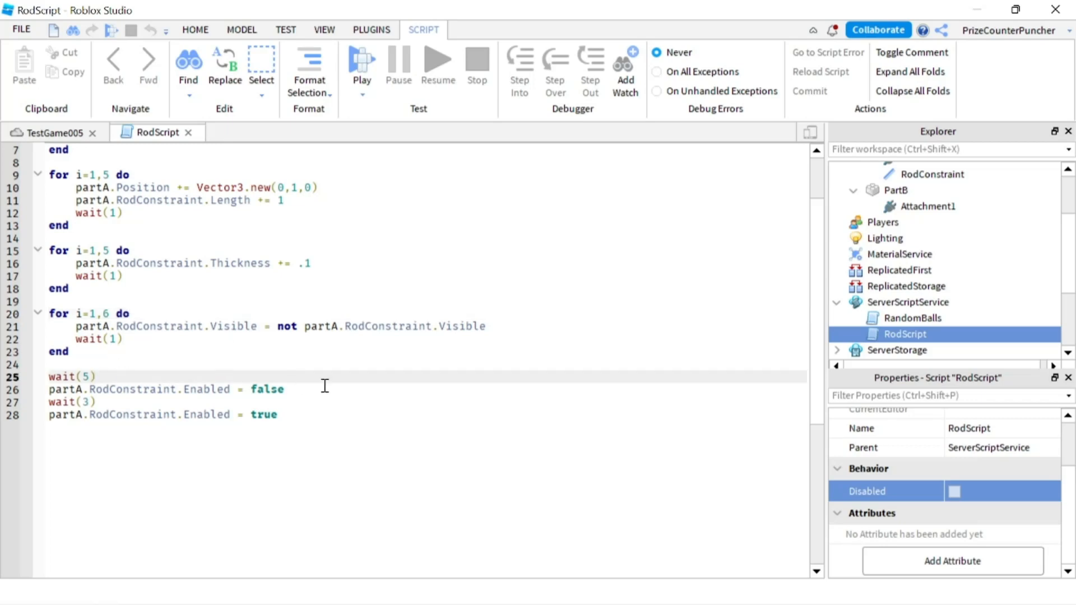
mouse_move(301, 389)
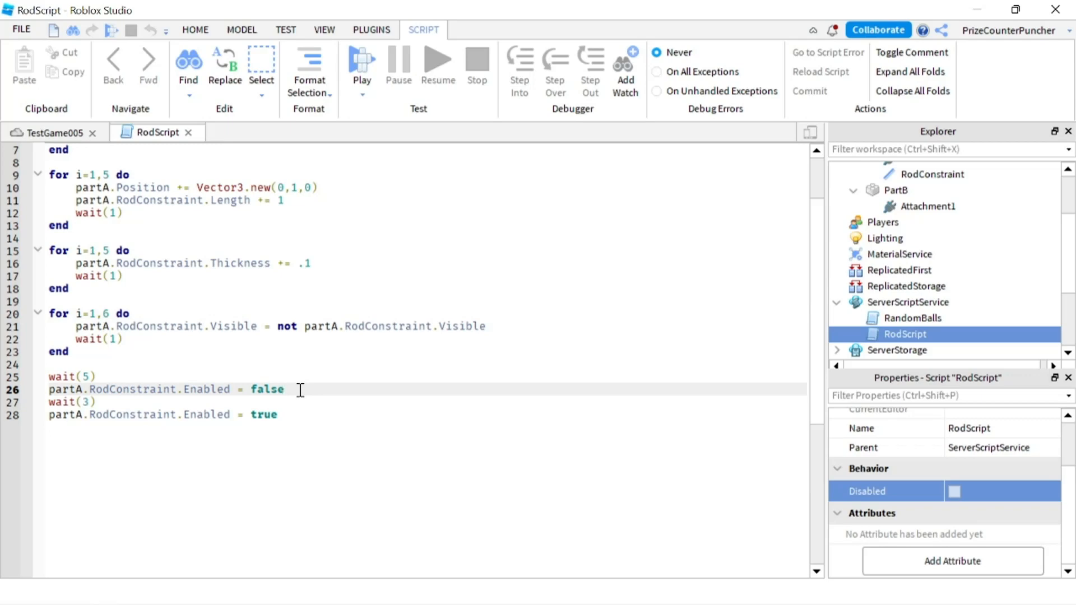
click(274, 413)
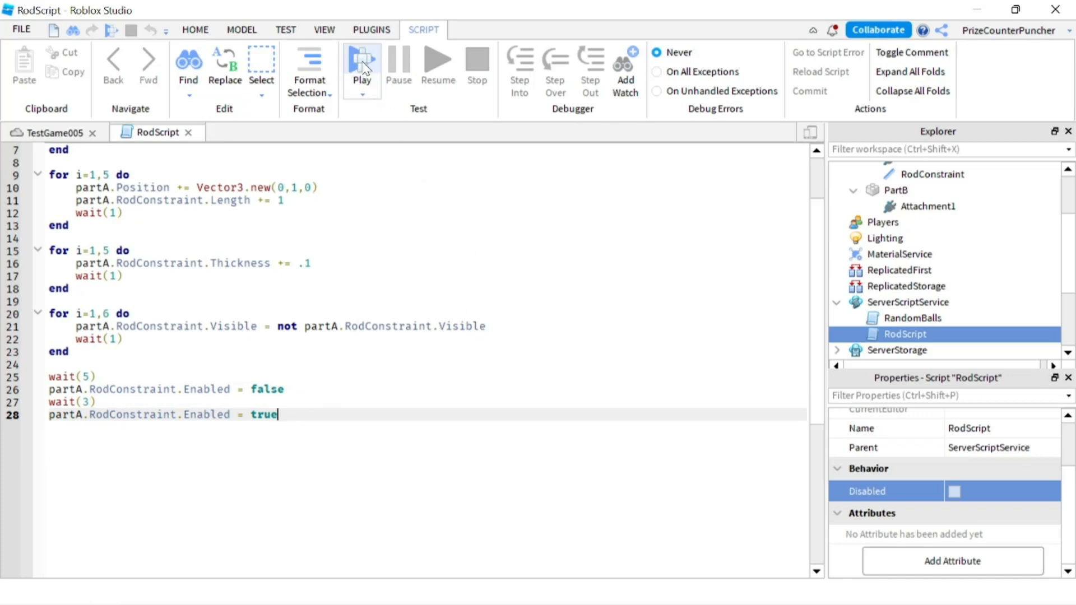
- Start a play test so RodScript raises PartA and the yellow rod lengthens and thickens
click(362, 62)
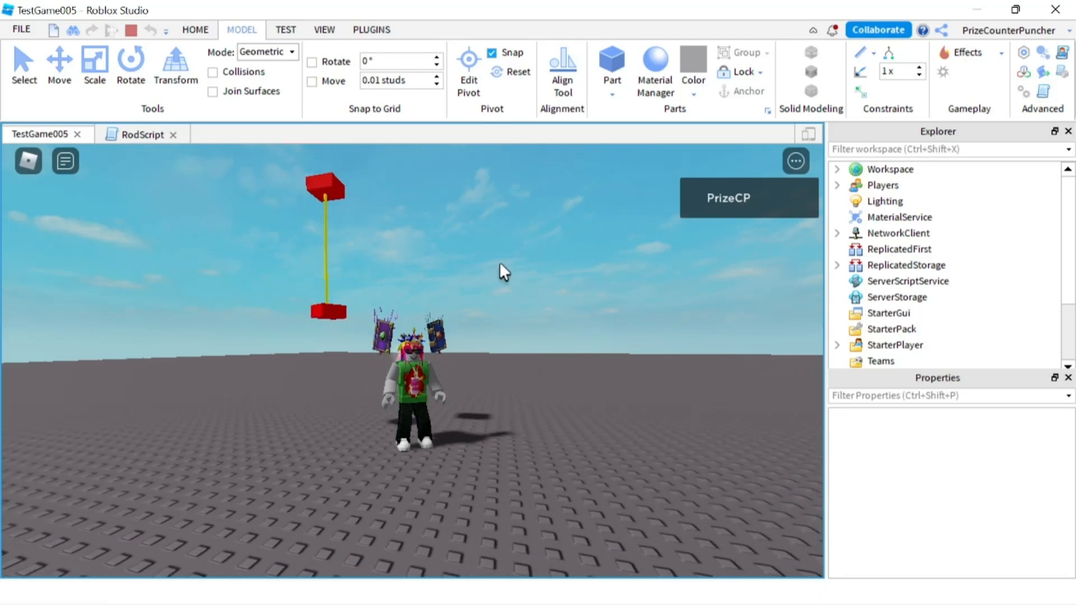
mouse_move(408, 258)
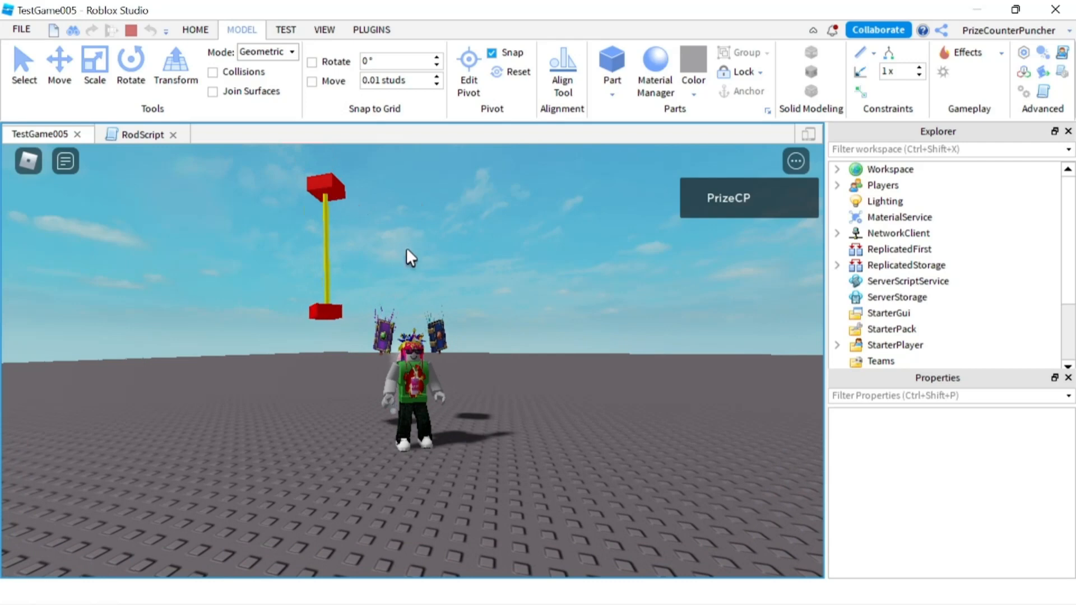
mouse_move(334, 267)
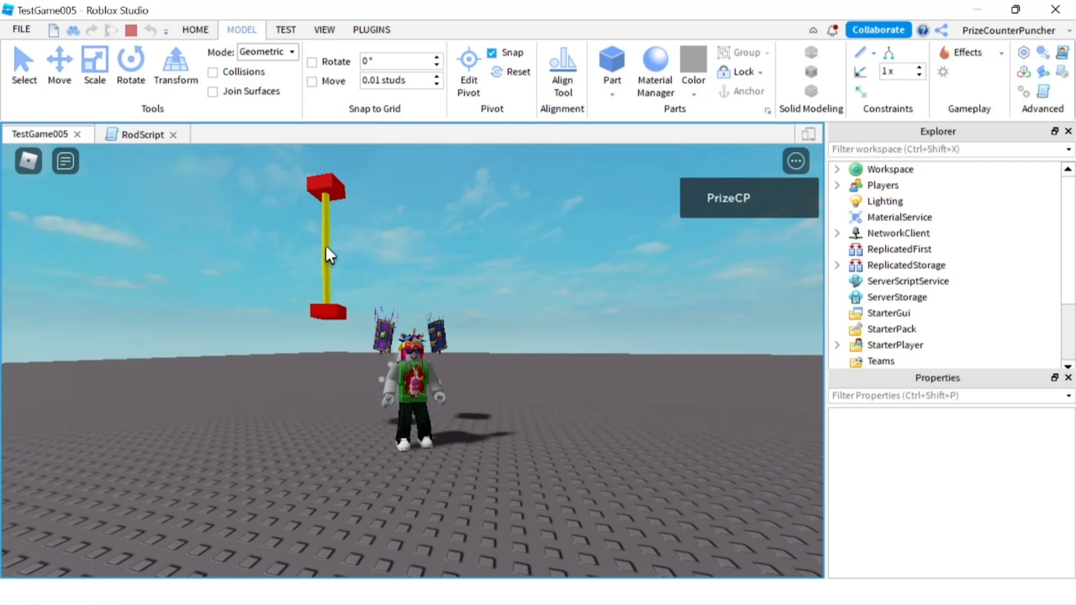
mouse_move(376, 267)
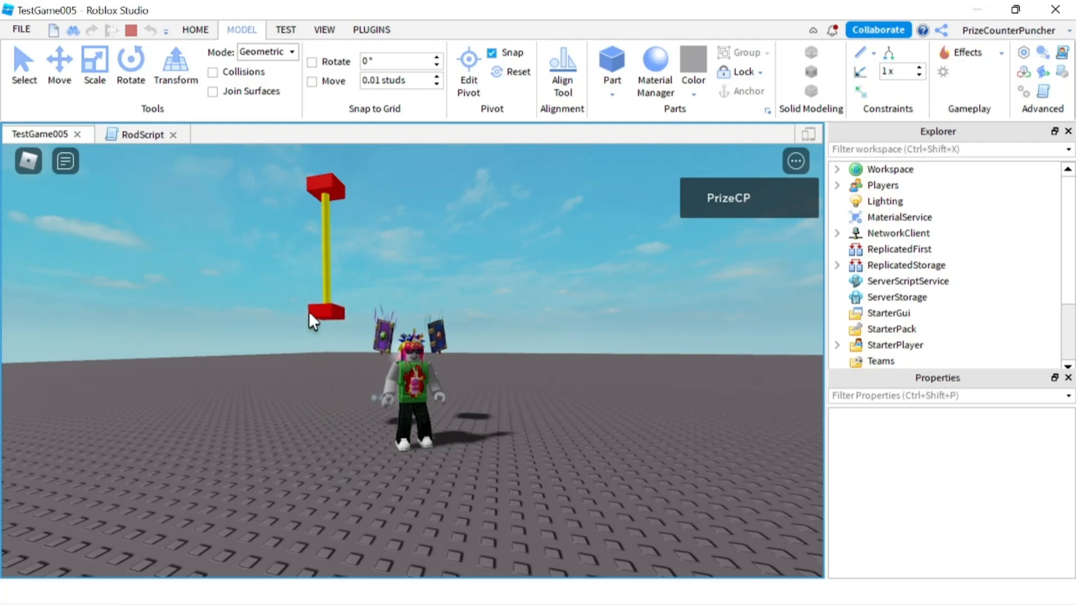
mouse_move(327, 228)
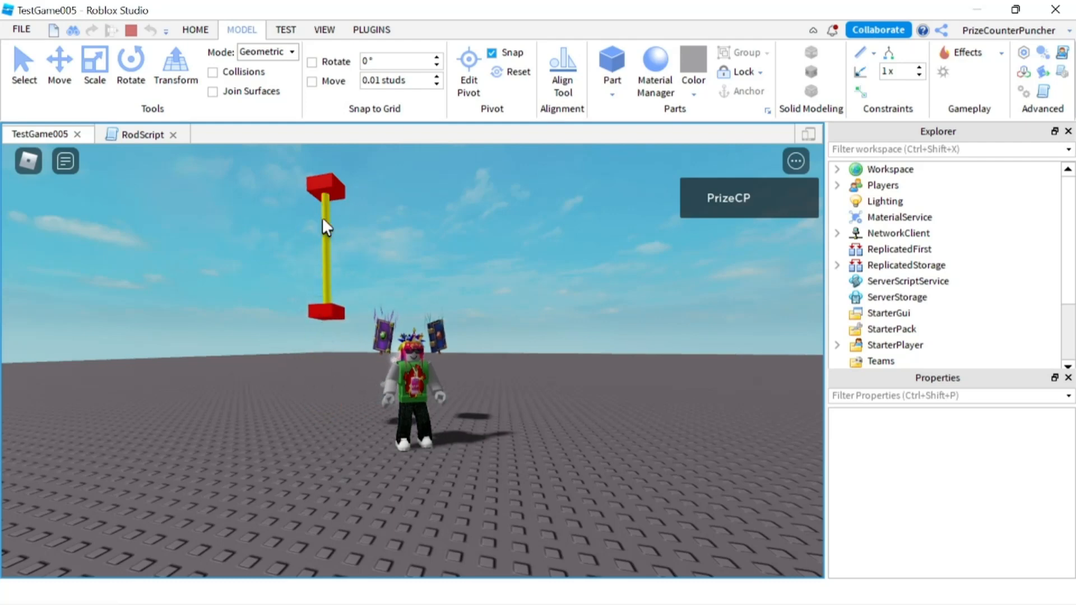